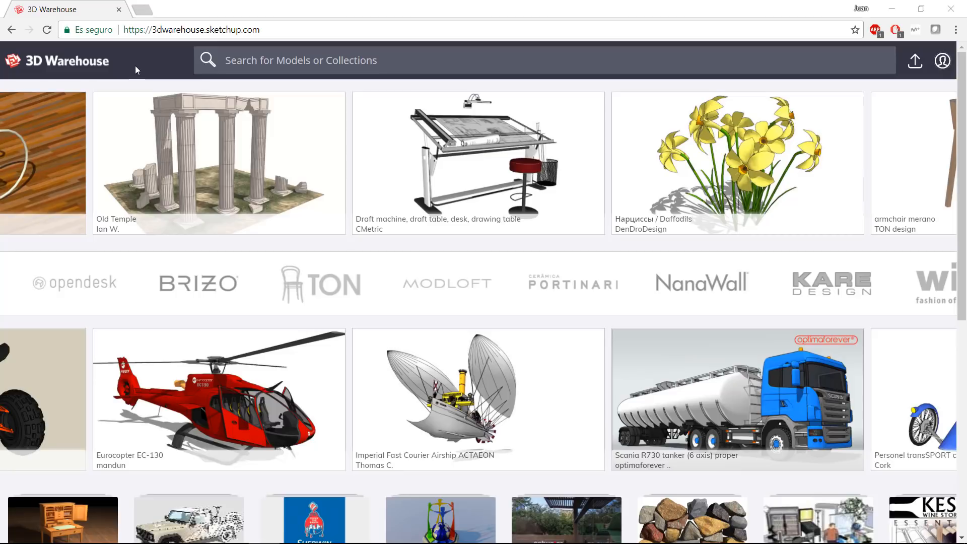
mouse_move(96, 59)
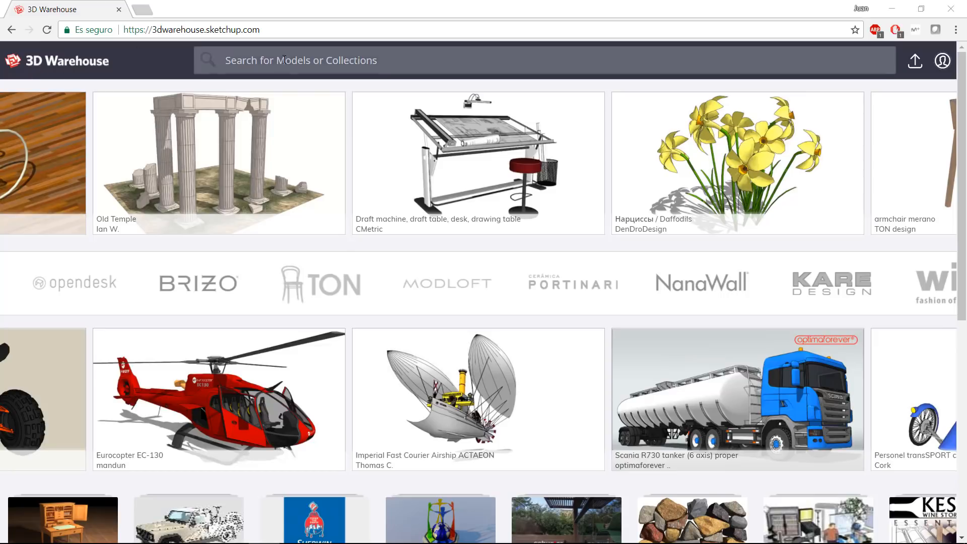
- Search 3D Warehouse for 'bed' and sort the results by Popularity
type("bed")
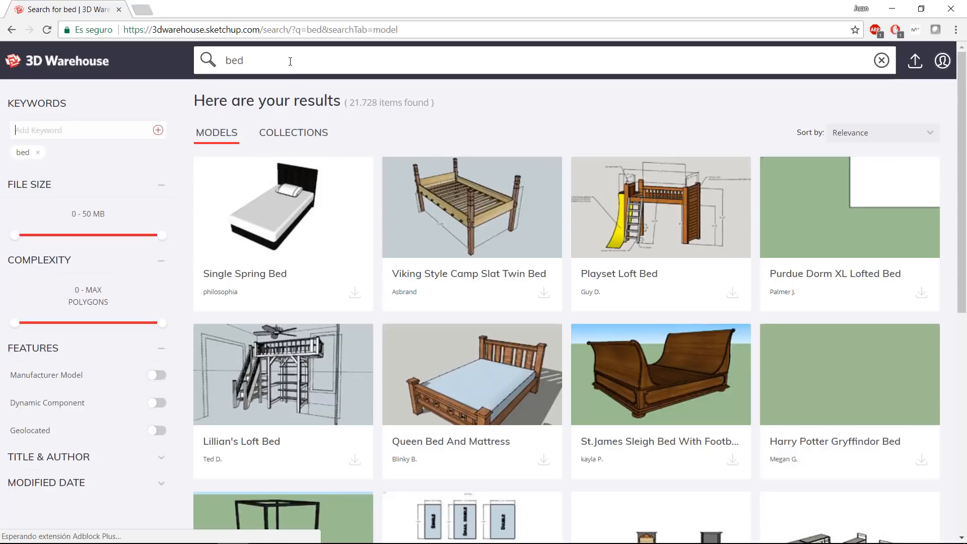
double_click(359, 103)
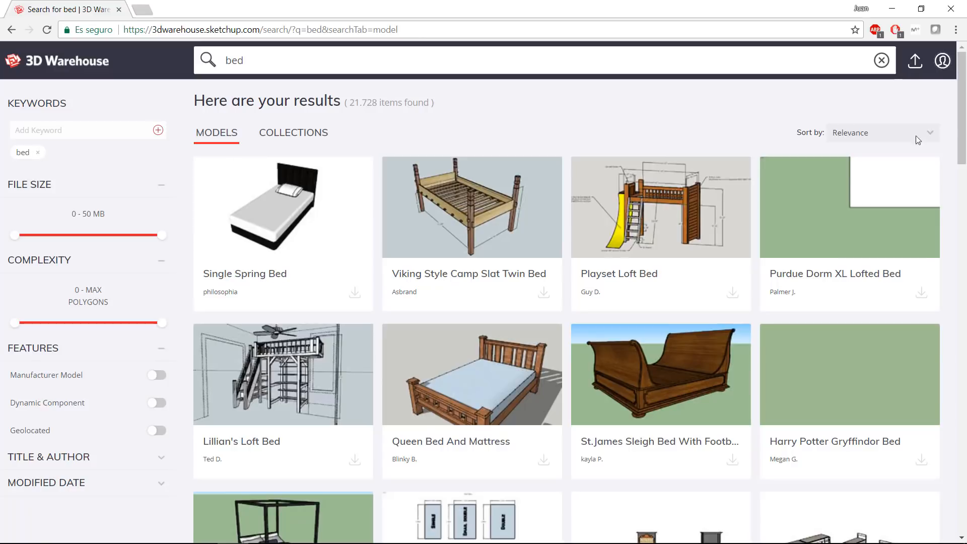
mouse_move(930, 138)
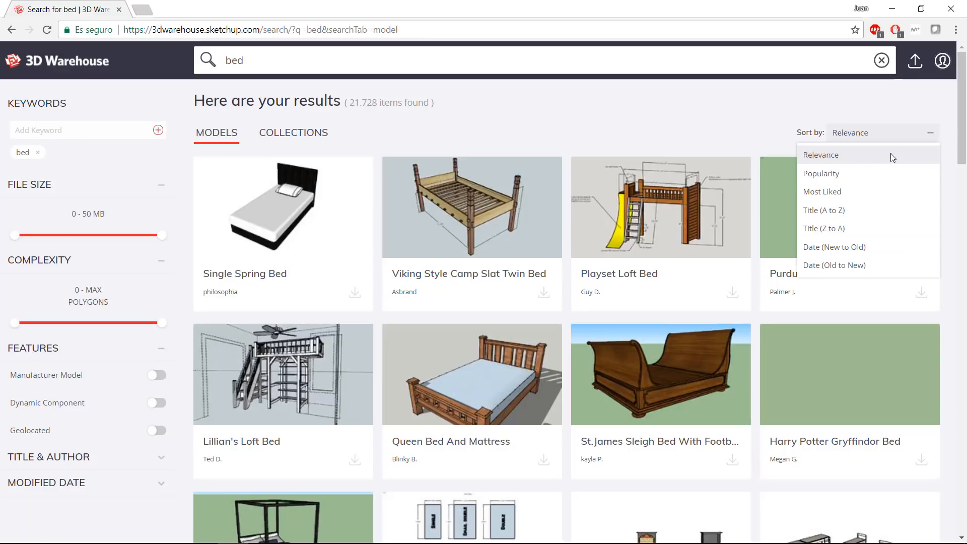
left_click(821, 173)
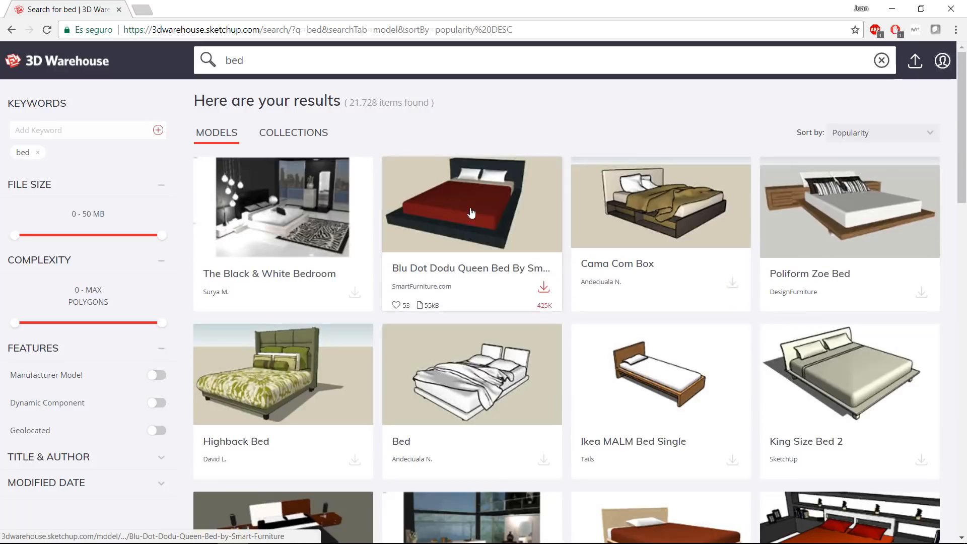
mouse_move(779, 215)
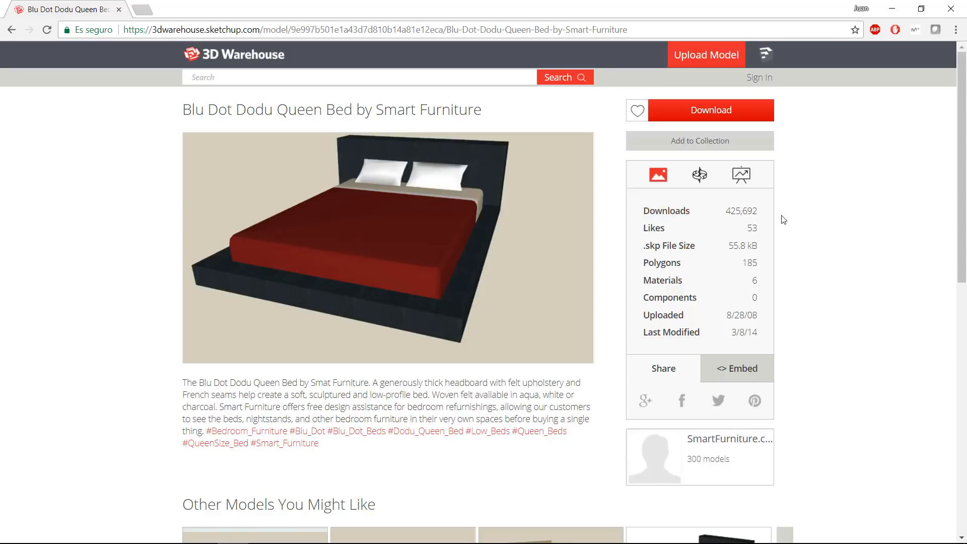
- Download the Blu Dot Dodu Queen Bed as a SketchUp 2018 Model
double_click(741, 211)
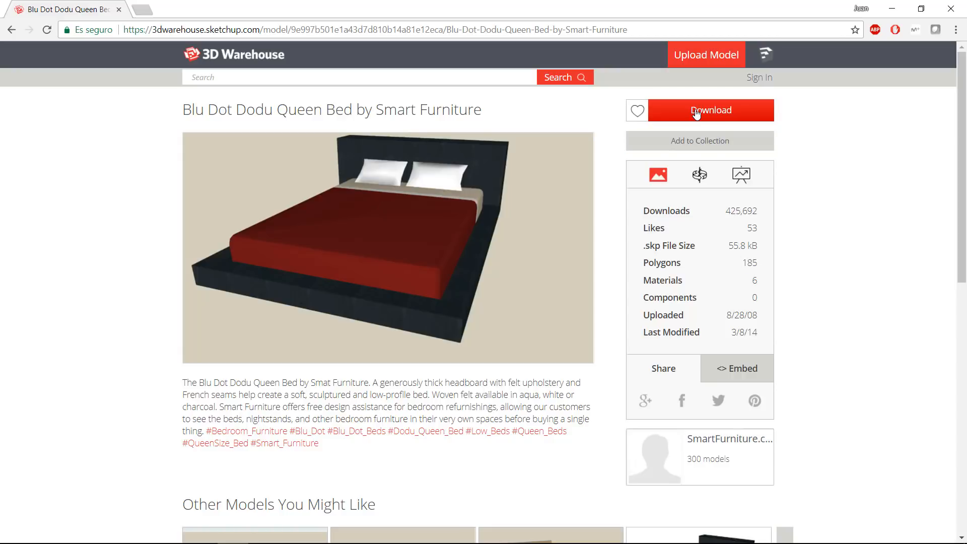
left_click(710, 110)
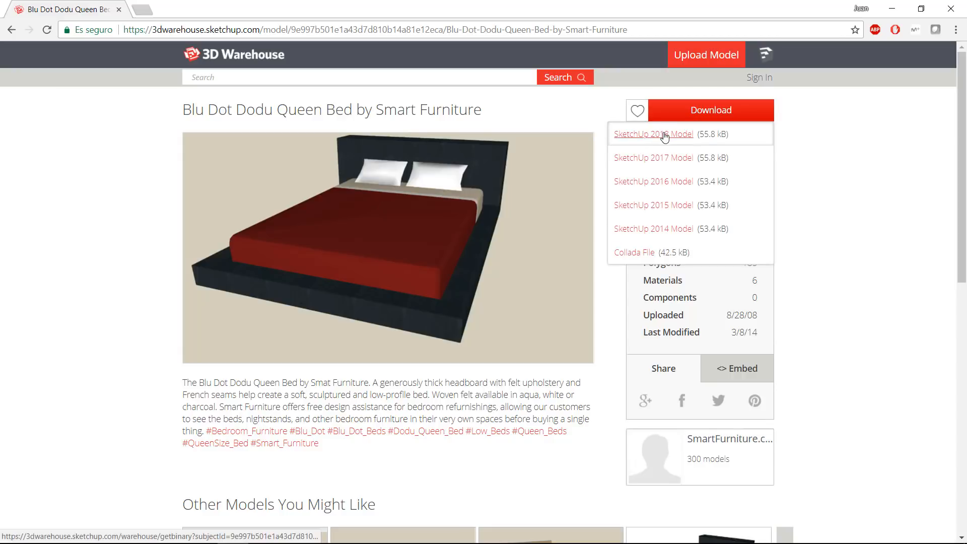
left_click(652, 134)
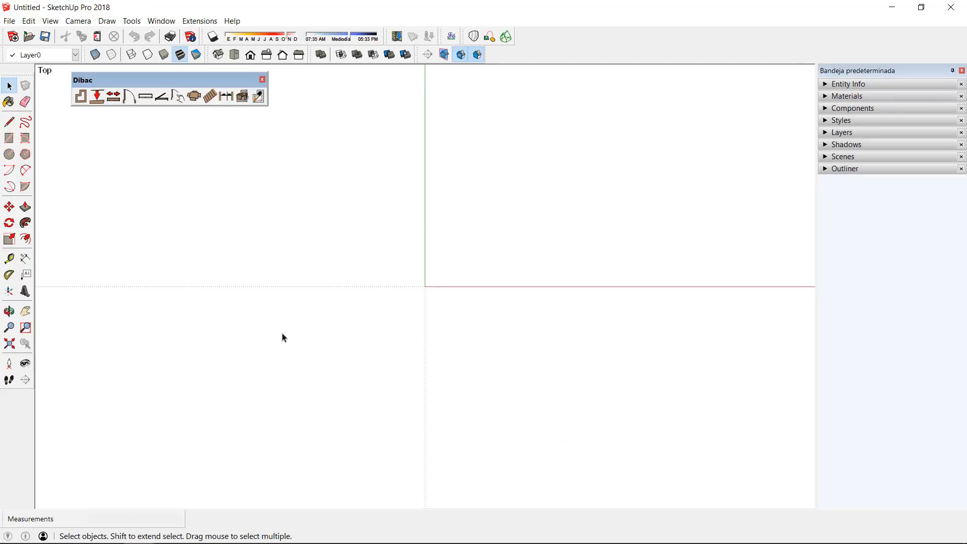
mouse_move(312, 276)
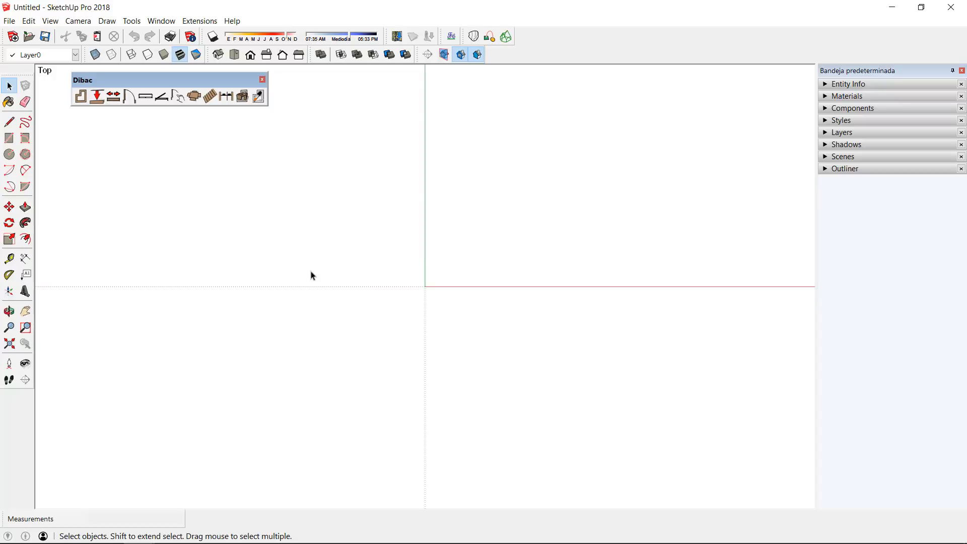
mouse_move(90, 86)
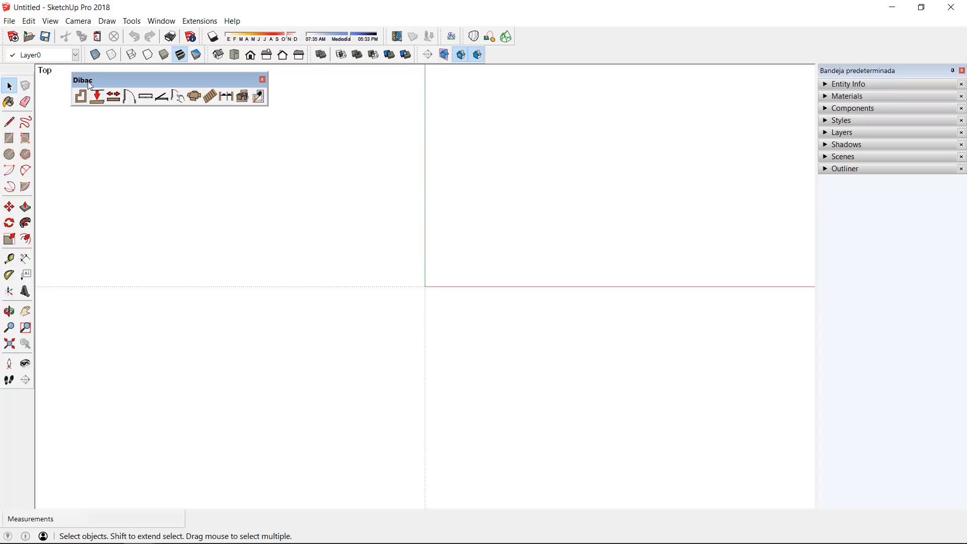
mouse_move(195, 97)
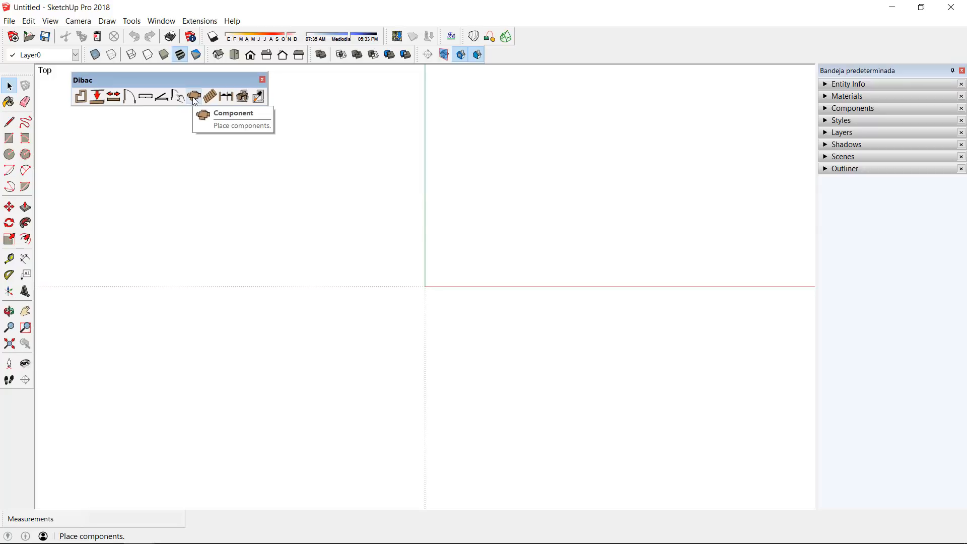
- Load the Dodu+Queen+Bed file from Downloads as a Dibac component
left_click(194, 95)
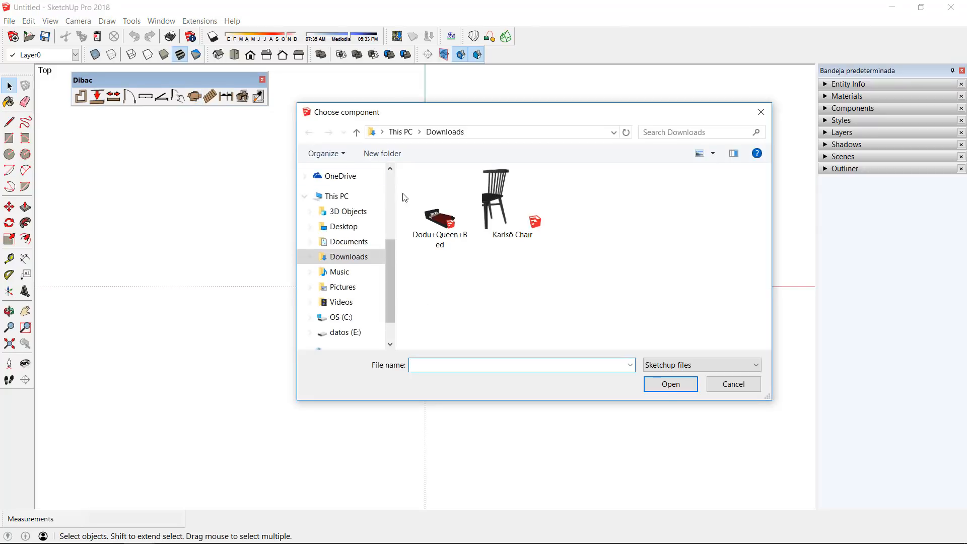
left_click(440, 212)
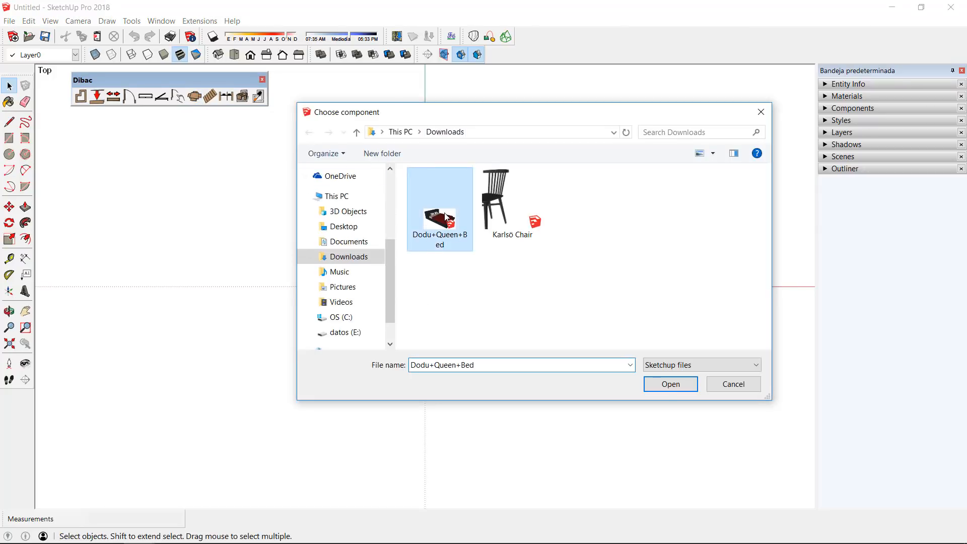
left_click(670, 384)
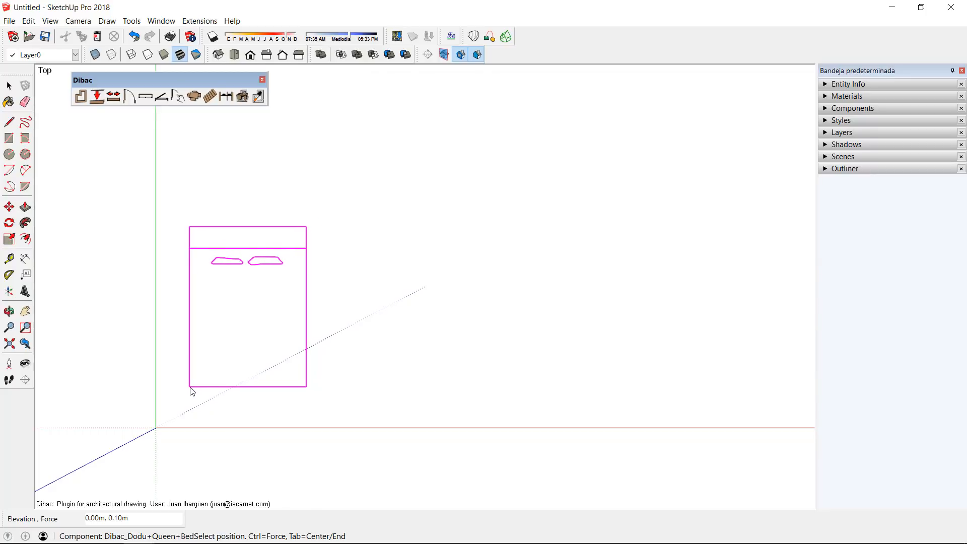
mouse_move(198, 398)
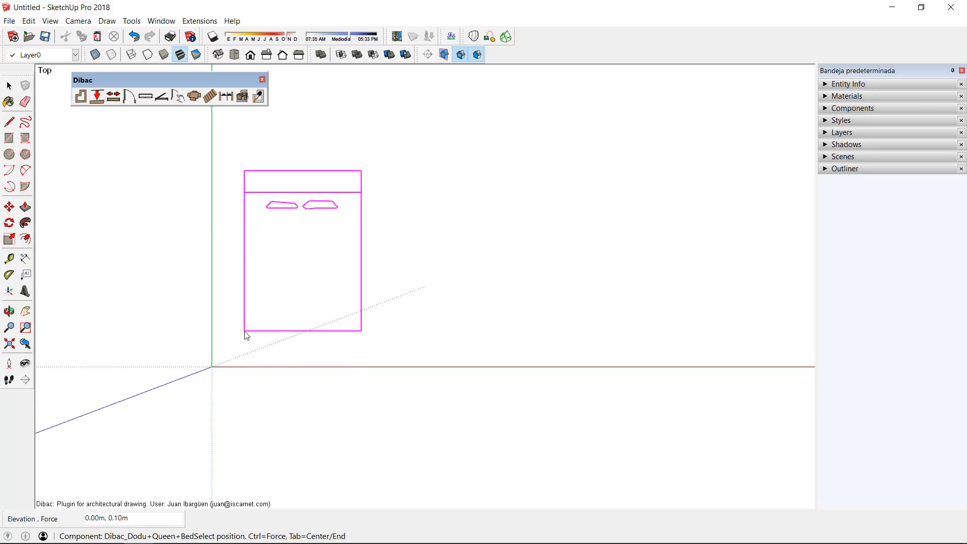
mouse_move(212, 369)
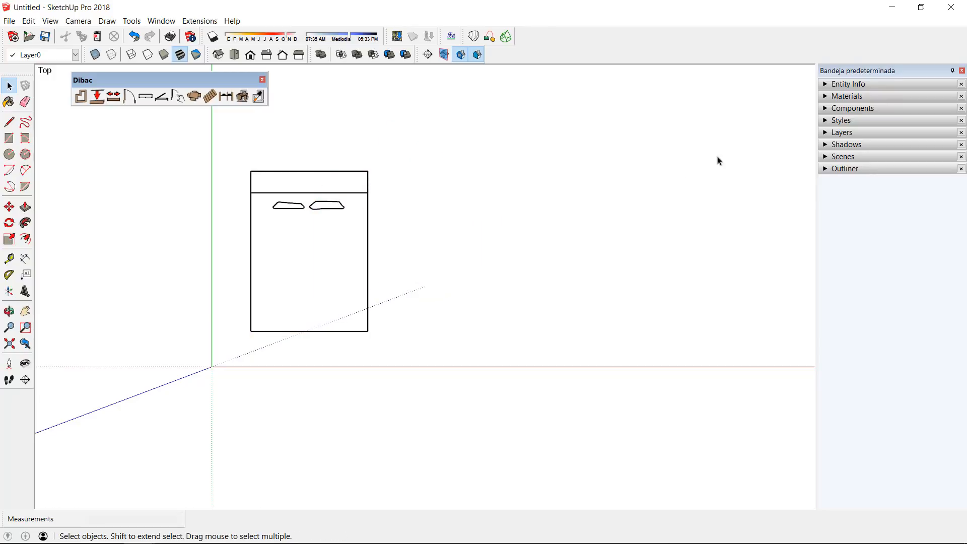
mouse_move(855, 172)
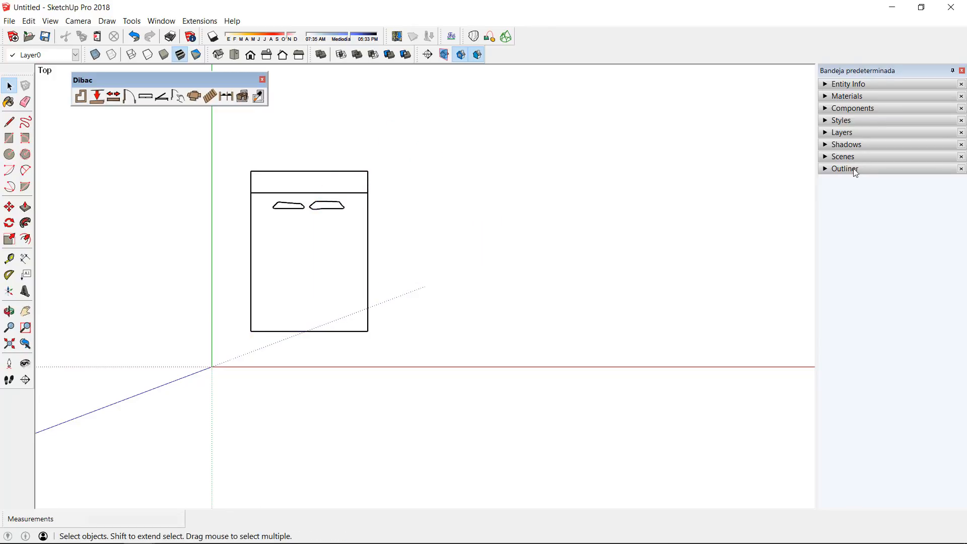
mouse_move(854, 112)
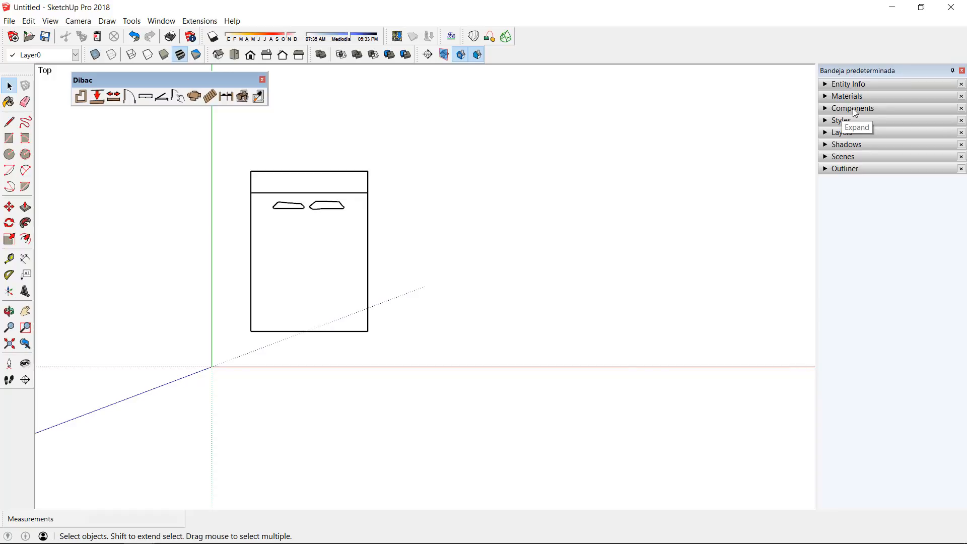
- Show the model's own components in the Components panel
left_click(853, 107)
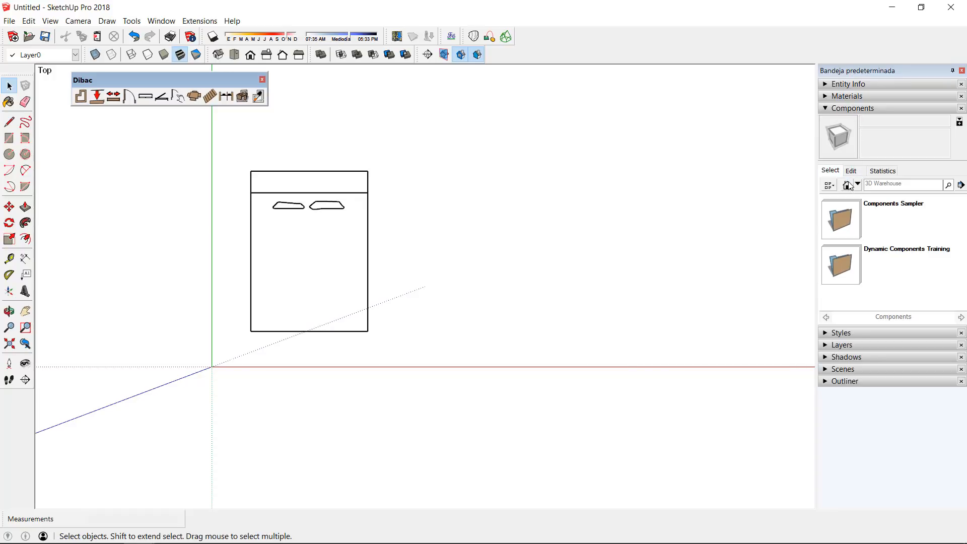
left_click(846, 185)
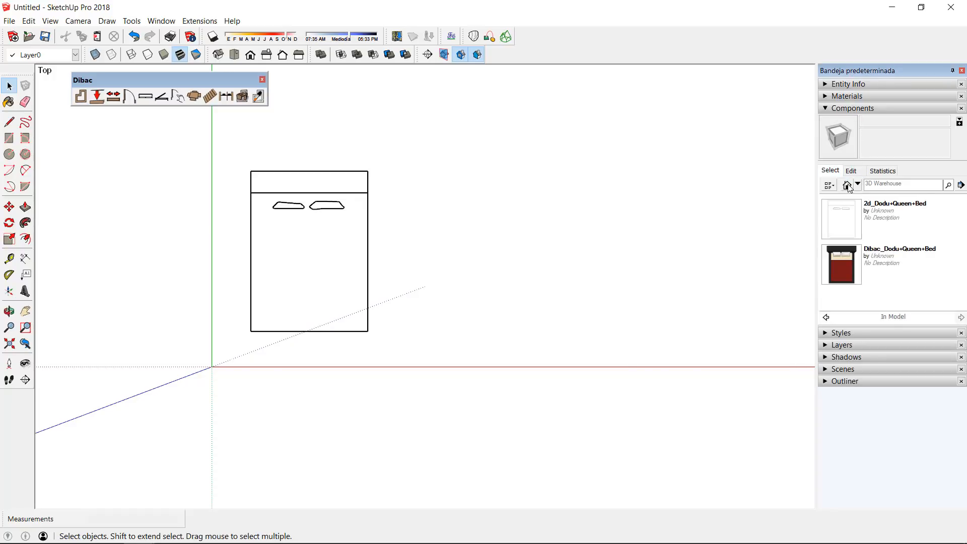
mouse_move(845, 267)
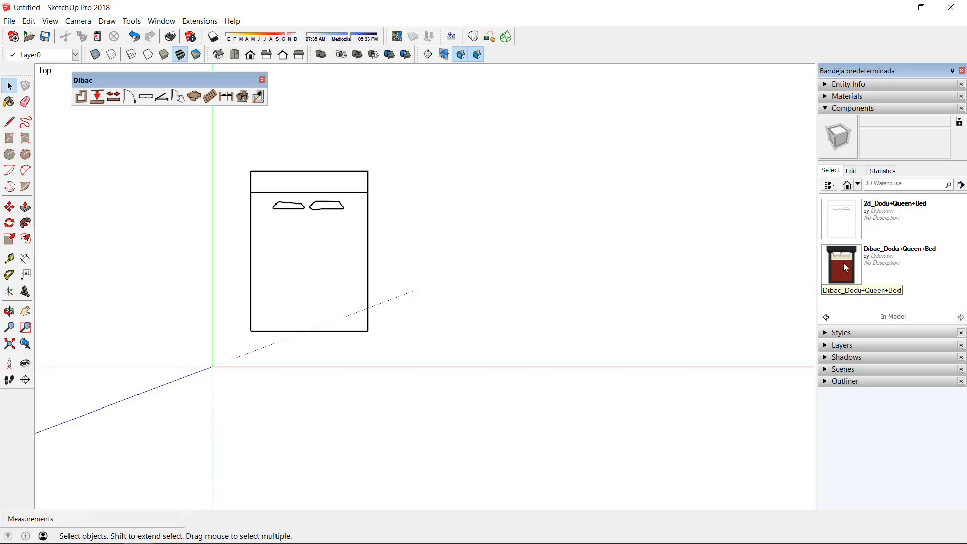
mouse_move(805, 244)
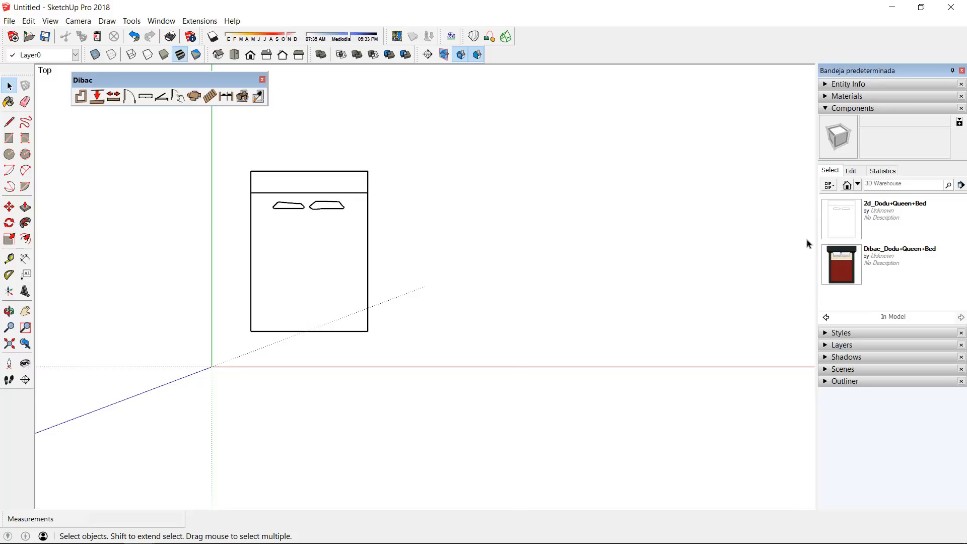
mouse_move(348, 221)
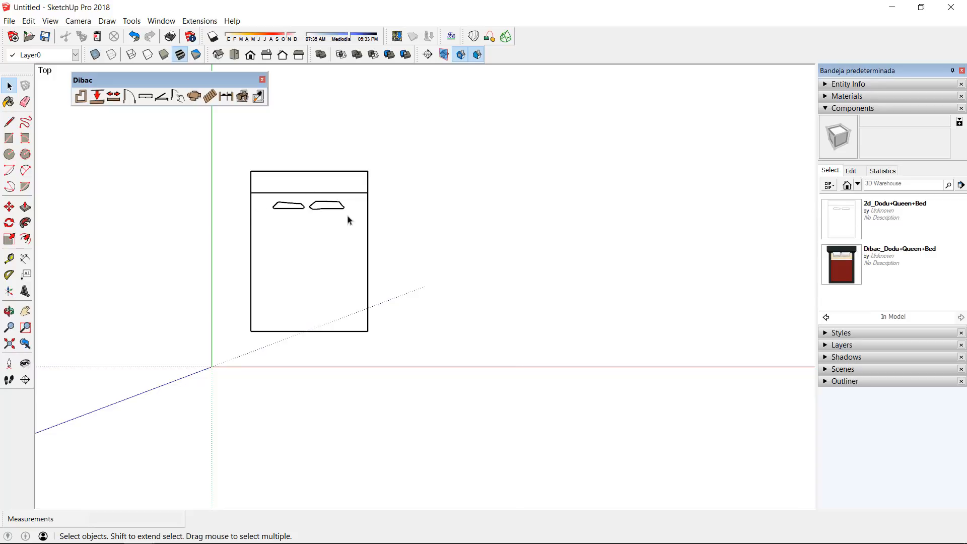
mouse_move(840, 264)
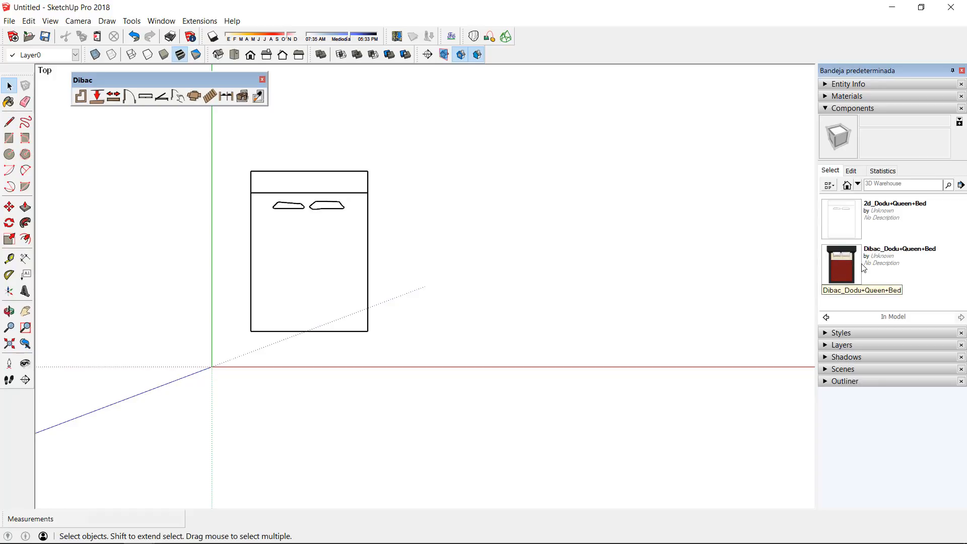
mouse_move(864, 270)
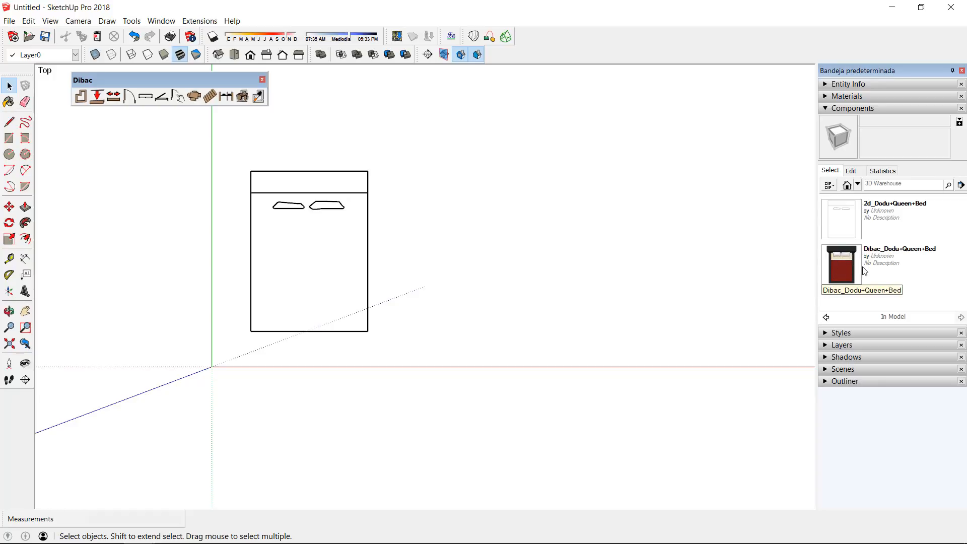
mouse_move(862, 270)
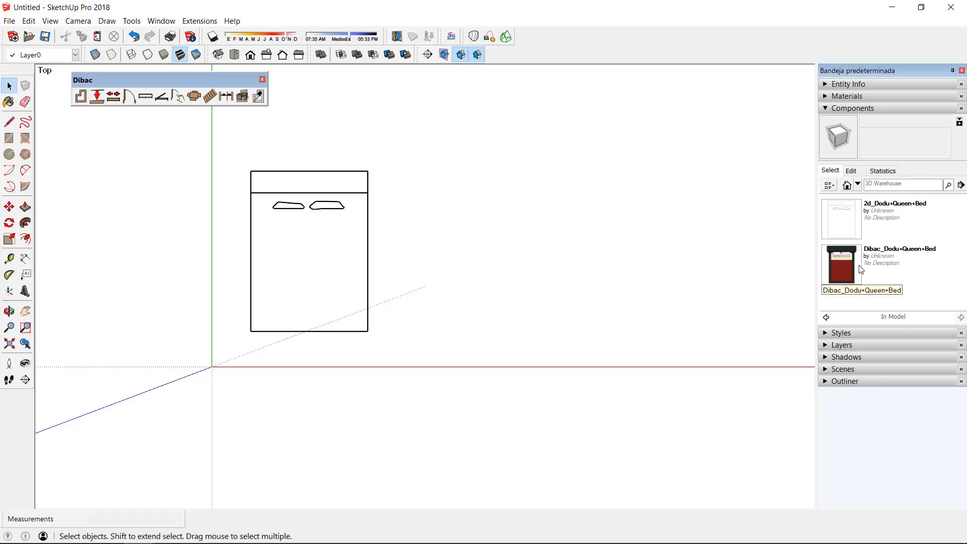
- Insert the Dibac_Dodu+Queen+Bed instance beside the 2D plan and inspect it
left_click(840, 264)
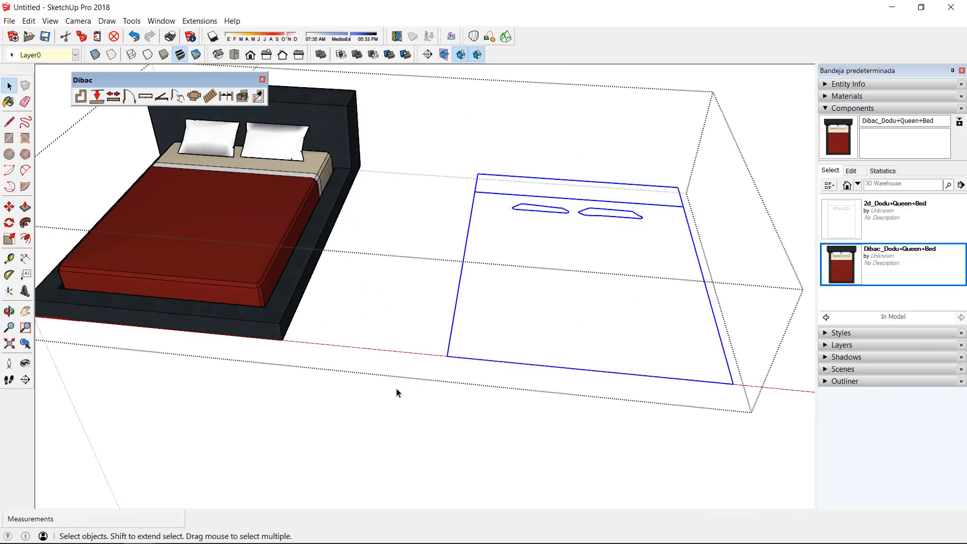
left_click(397, 393)
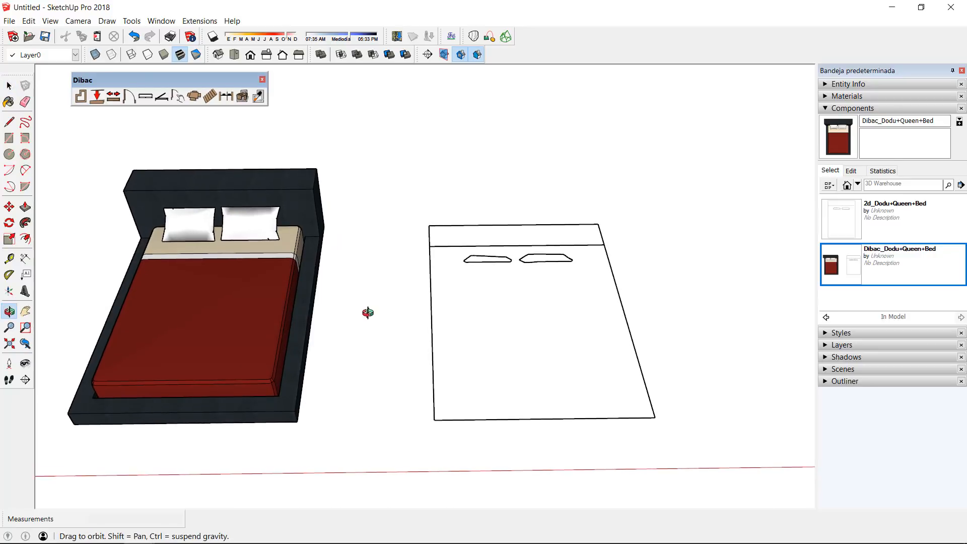
left_click(9, 85)
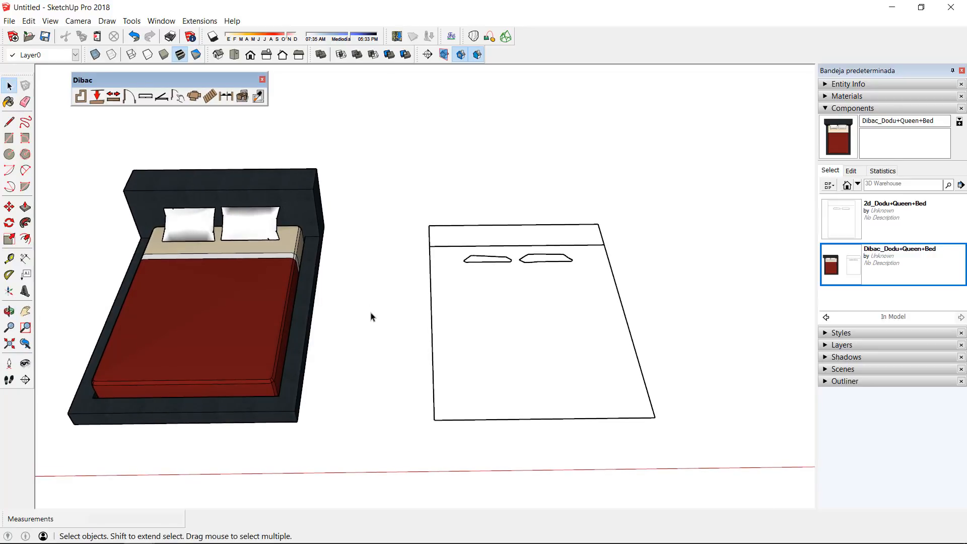
mouse_move(229, 386)
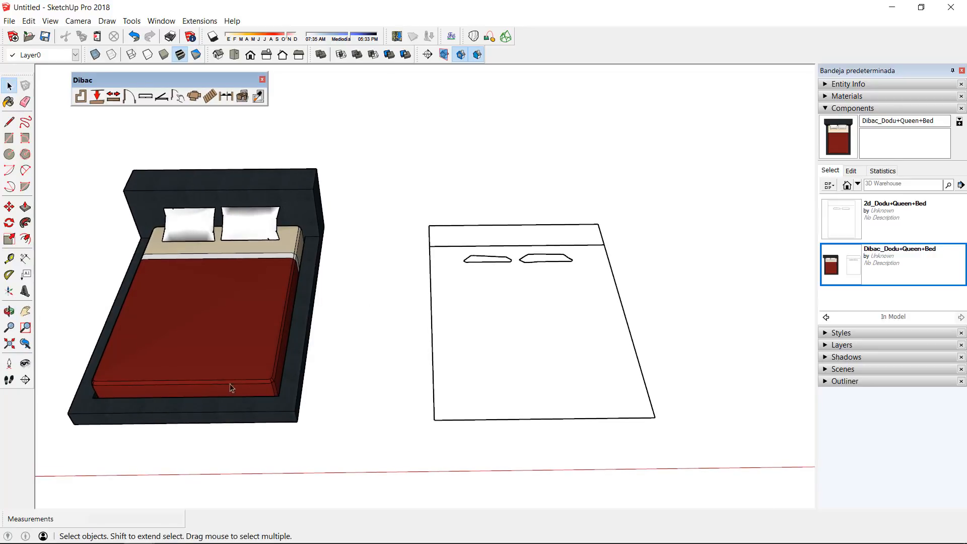
mouse_move(364, 382)
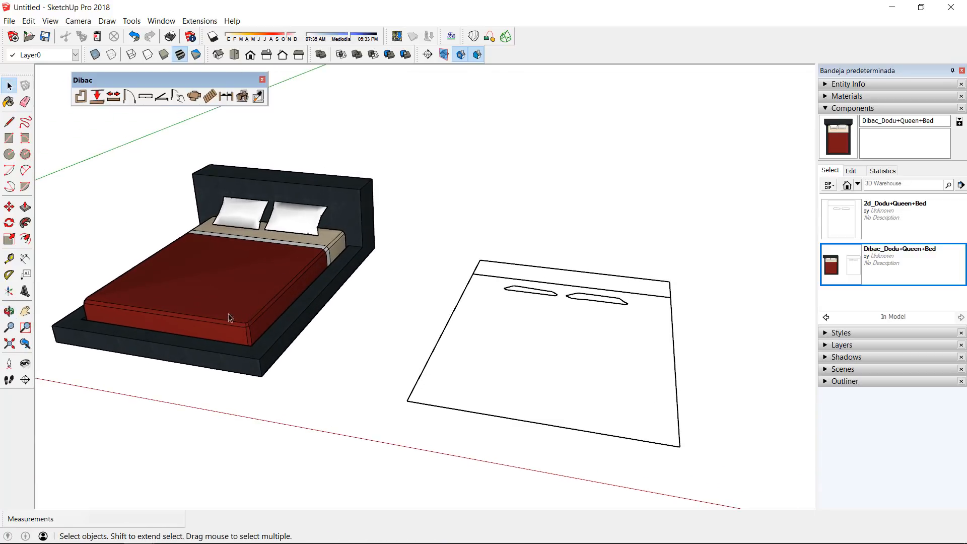
mouse_move(244, 326)
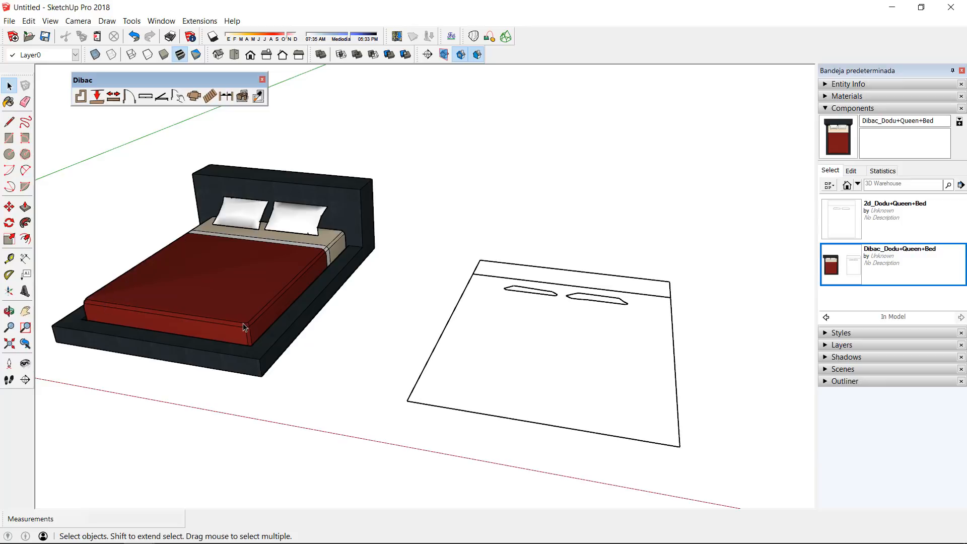
mouse_move(303, 217)
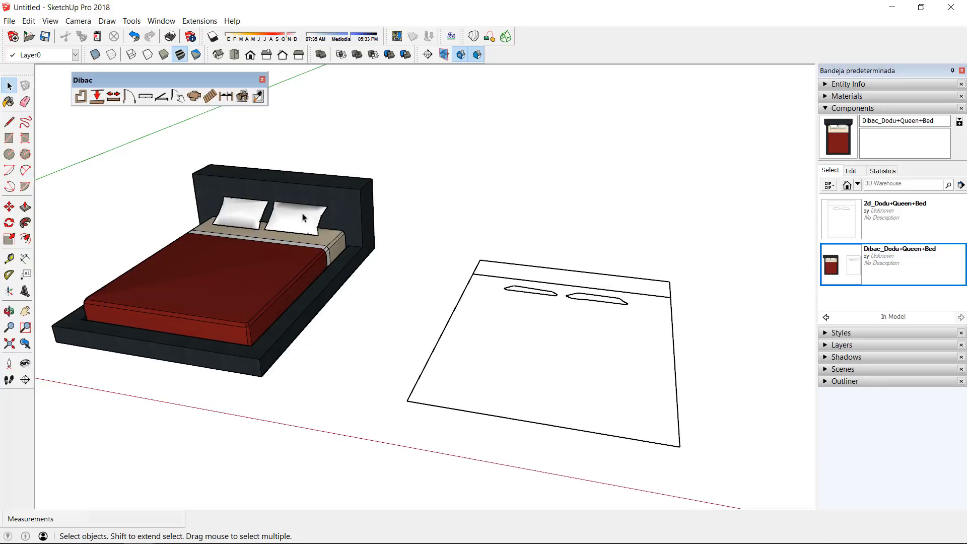
mouse_move(293, 319)
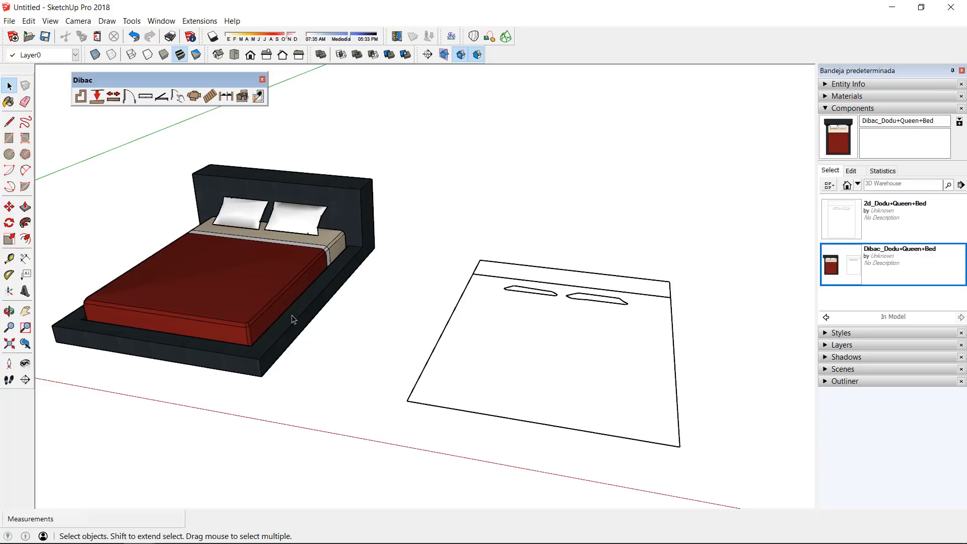
- Section the 3D bed, create a group from the slice and move it toward the plan
left_click(268, 299)
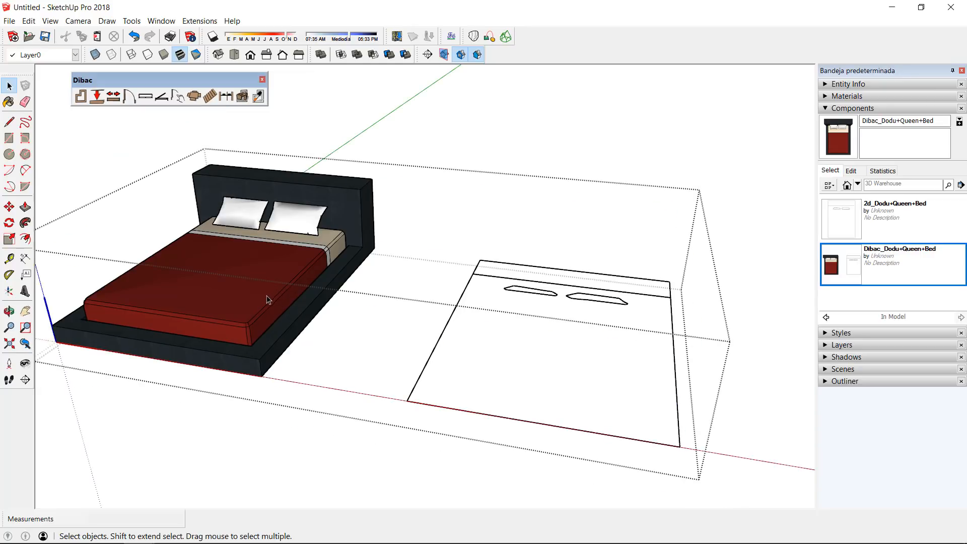
mouse_move(425, 55)
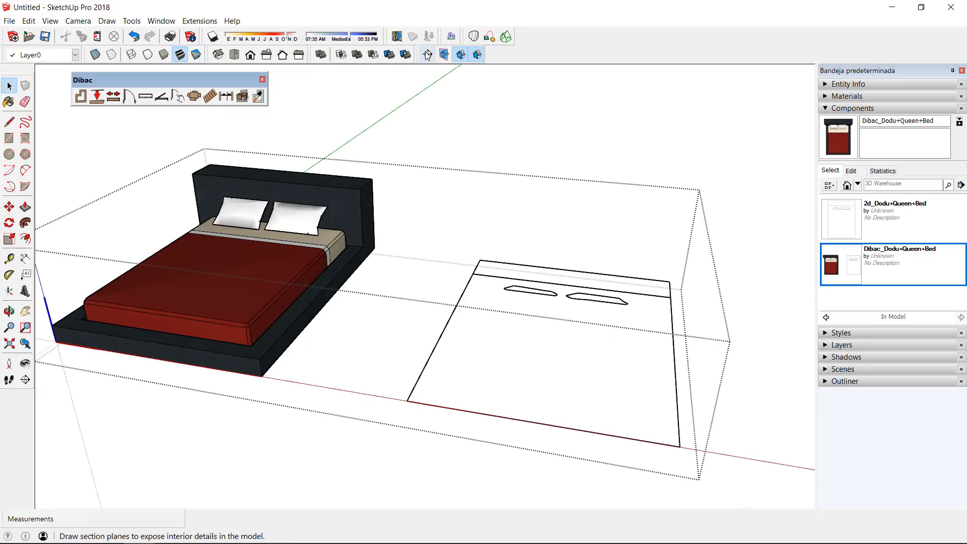
left_click(427, 54)
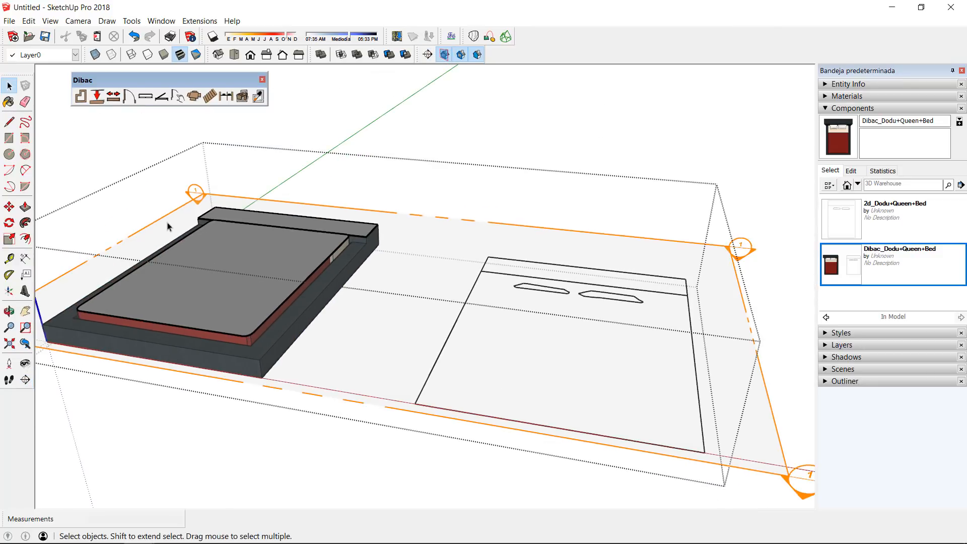
right_click(169, 226)
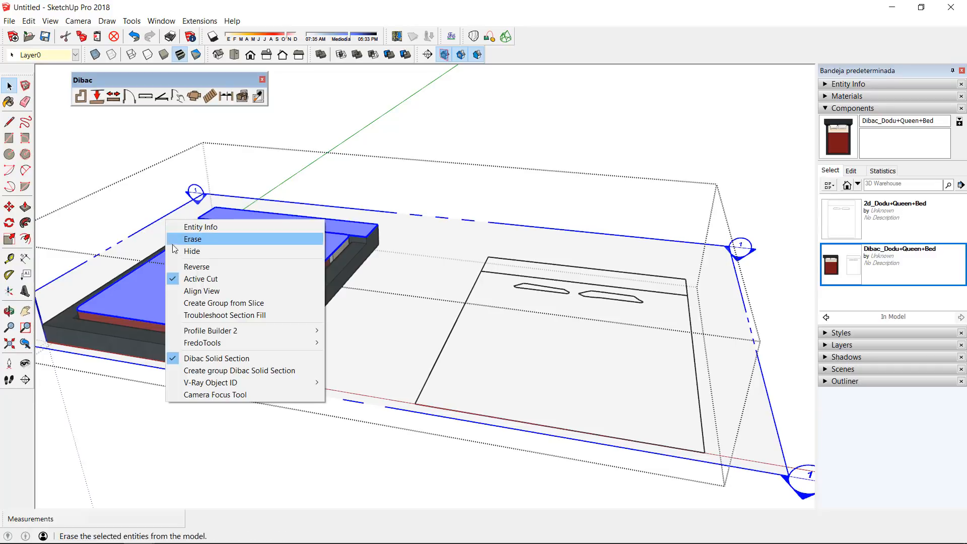
mouse_move(240, 303)
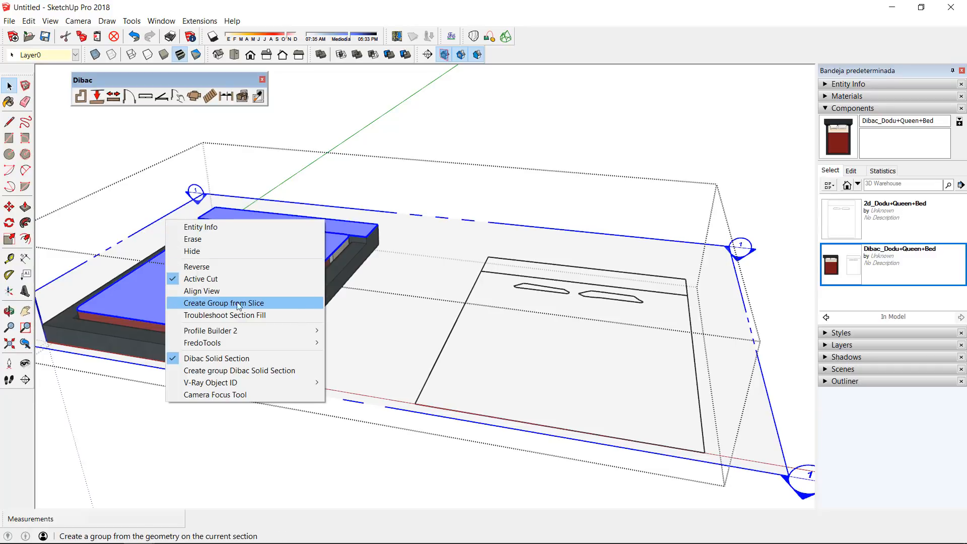
left_click(225, 303)
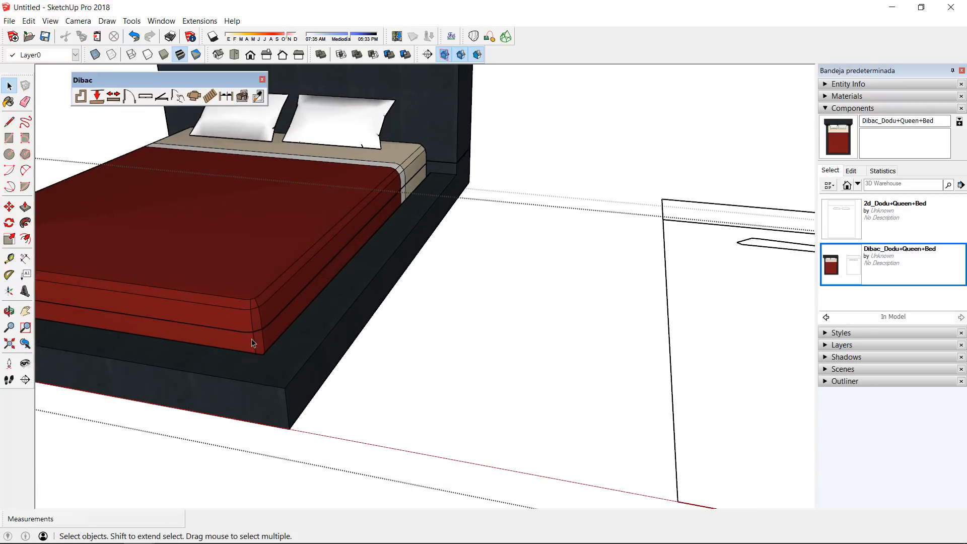
left_click(258, 339)
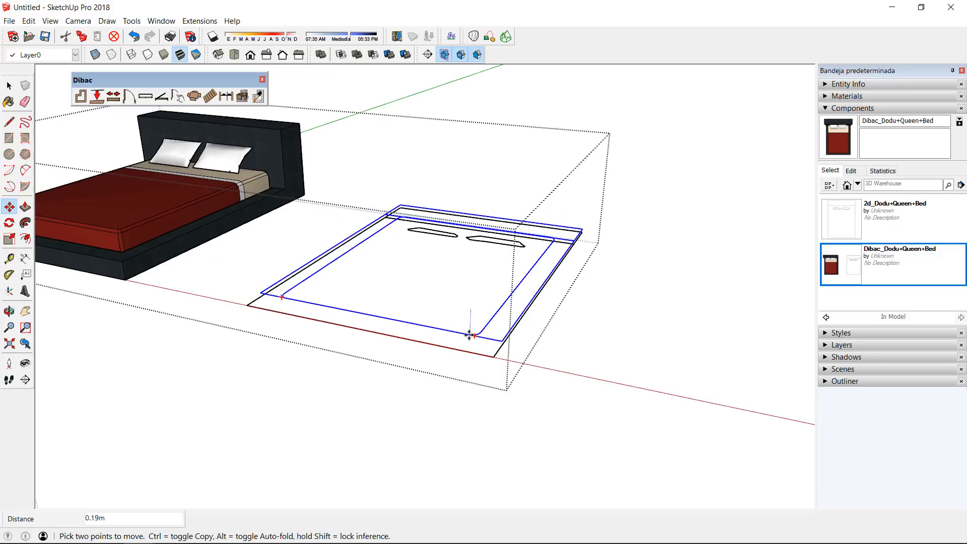
mouse_move(492, 359)
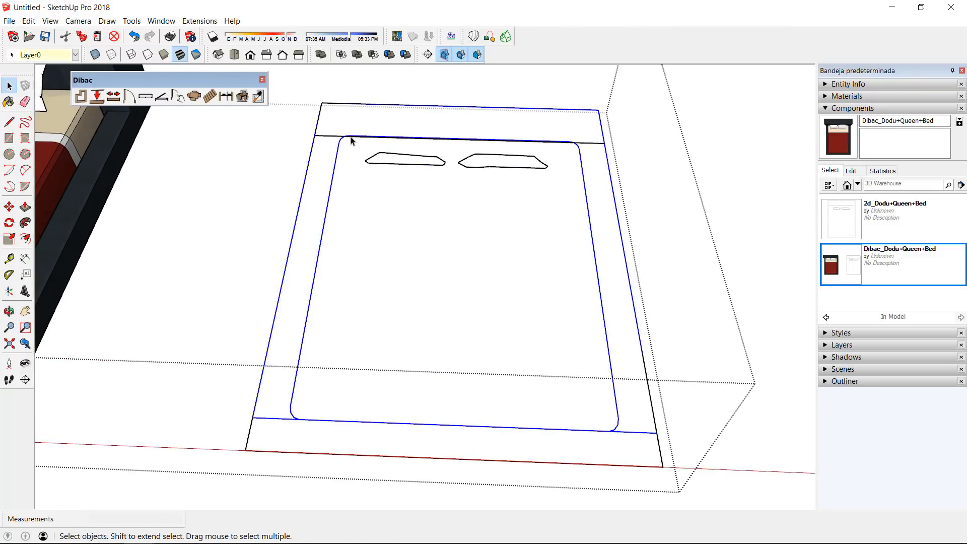
mouse_move(379, 163)
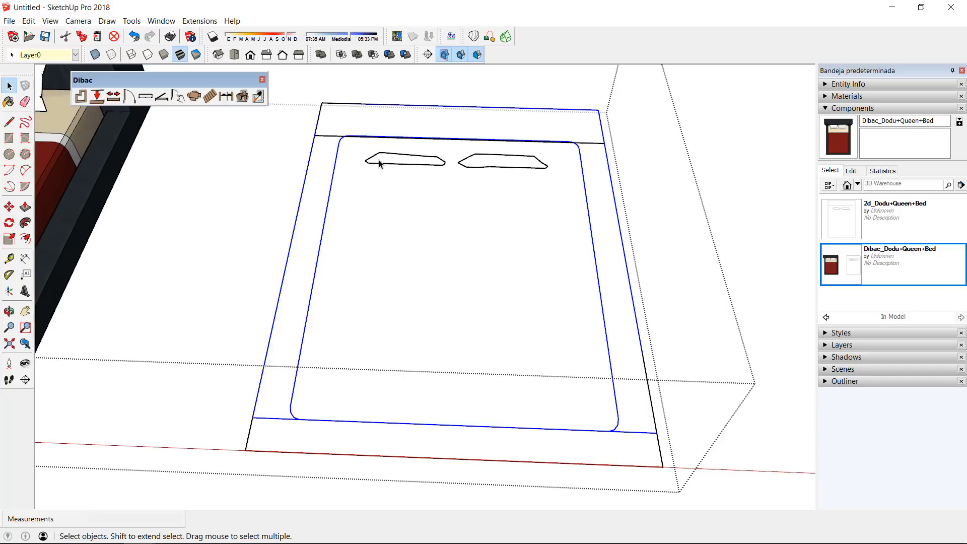
- Explode the slice group over the plan into loose edges
left_click(389, 167)
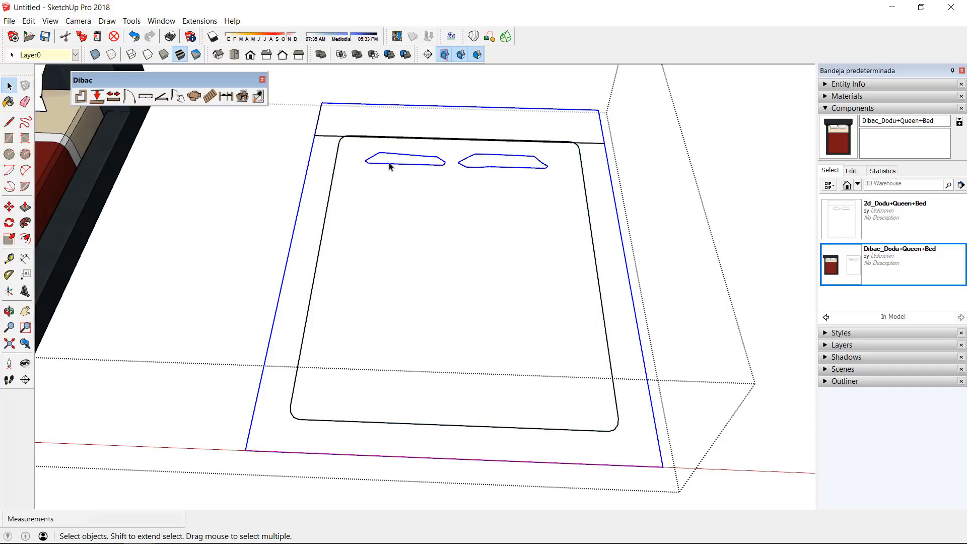
mouse_move(387, 141)
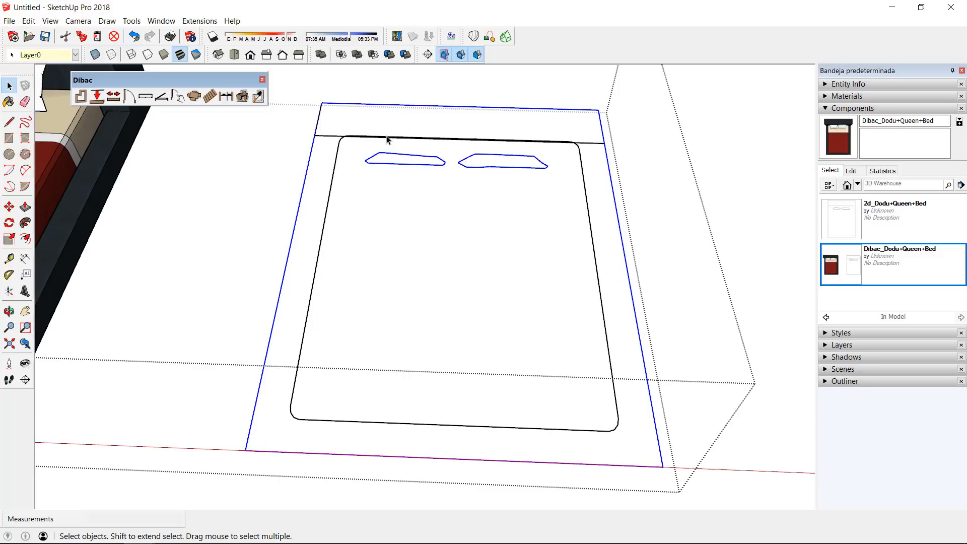
right_click(387, 141)
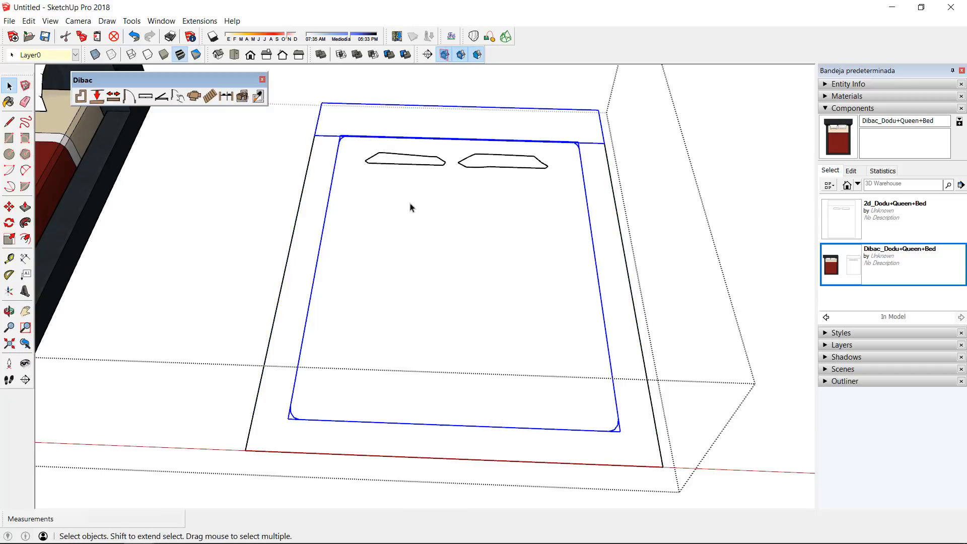
right_click(411, 207)
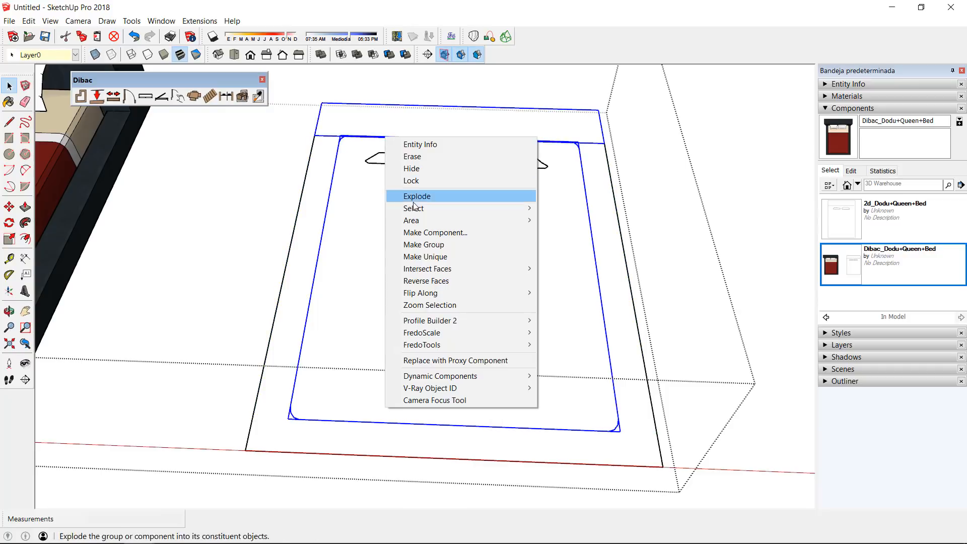
left_click(417, 197)
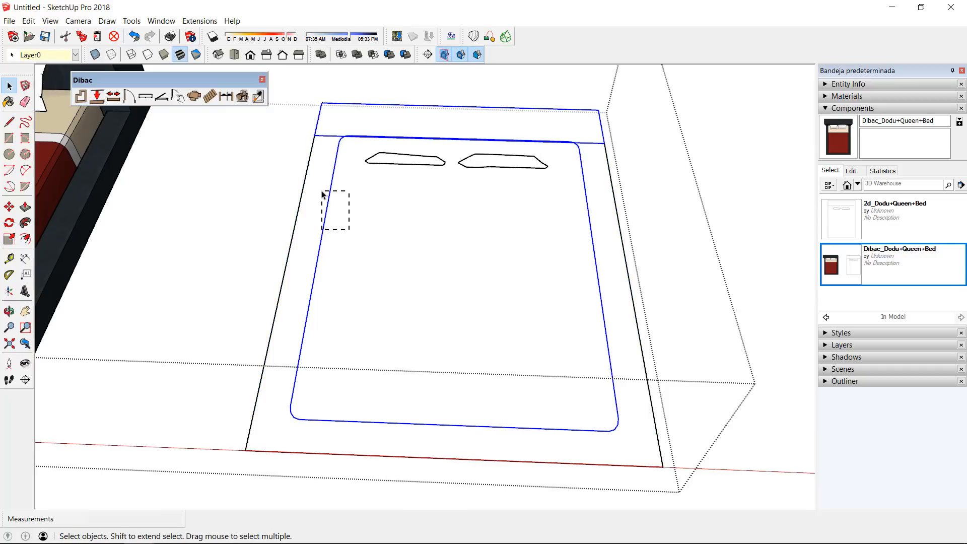
- Cut the exploded outline edges out of the drawing via Edit > Cut
left_click(296, 97)
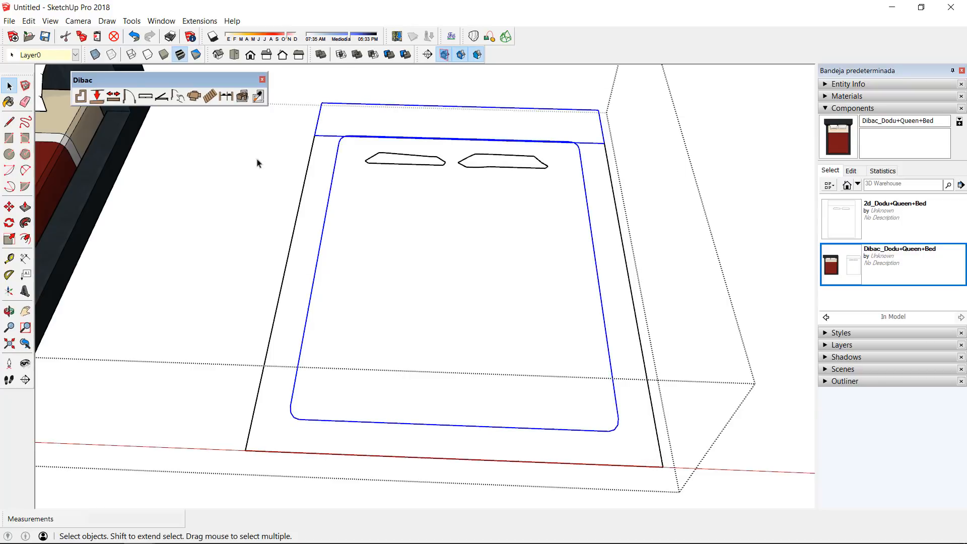
left_click(29, 20)
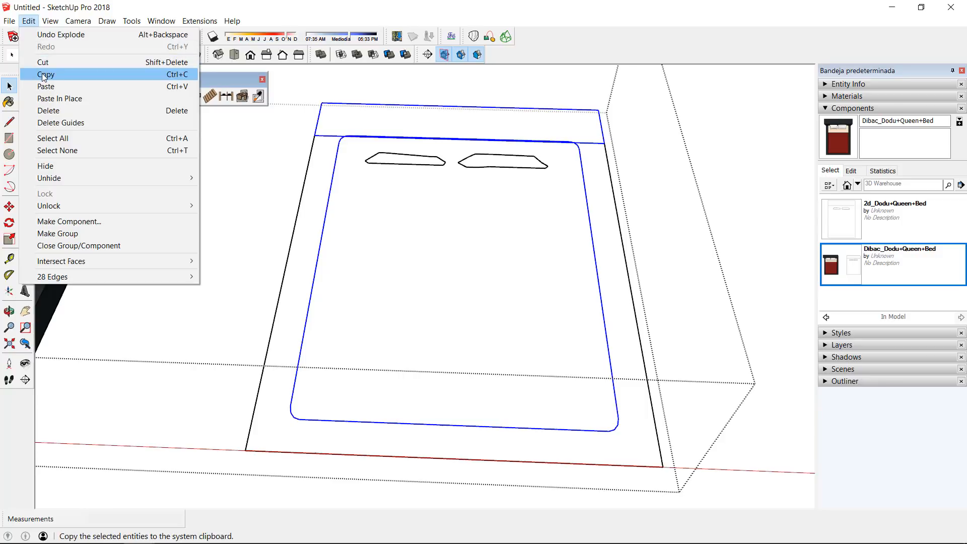
left_click(45, 73)
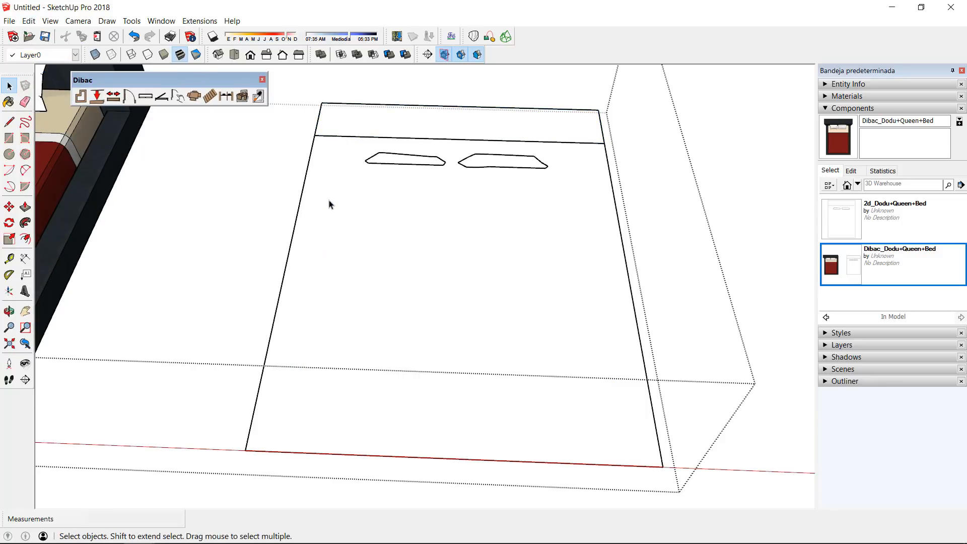
mouse_move(296, 224)
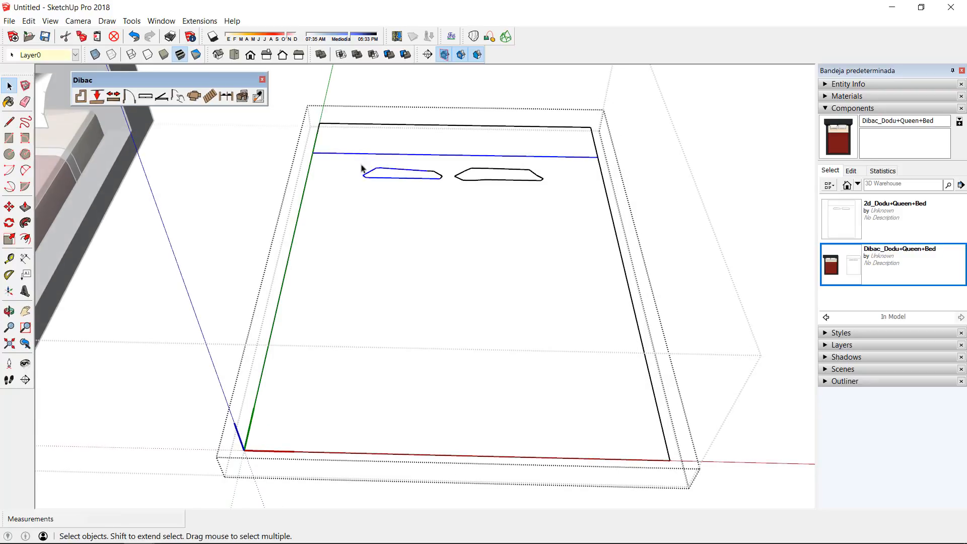
- Paste the mattress and pillow outlines back in place with Paste In Place
left_click(28, 21)
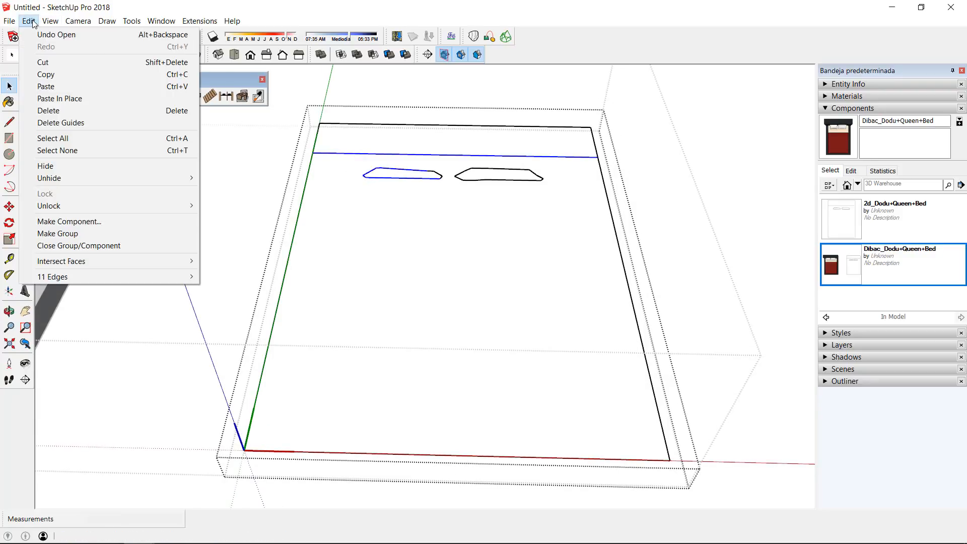
mouse_move(59, 99)
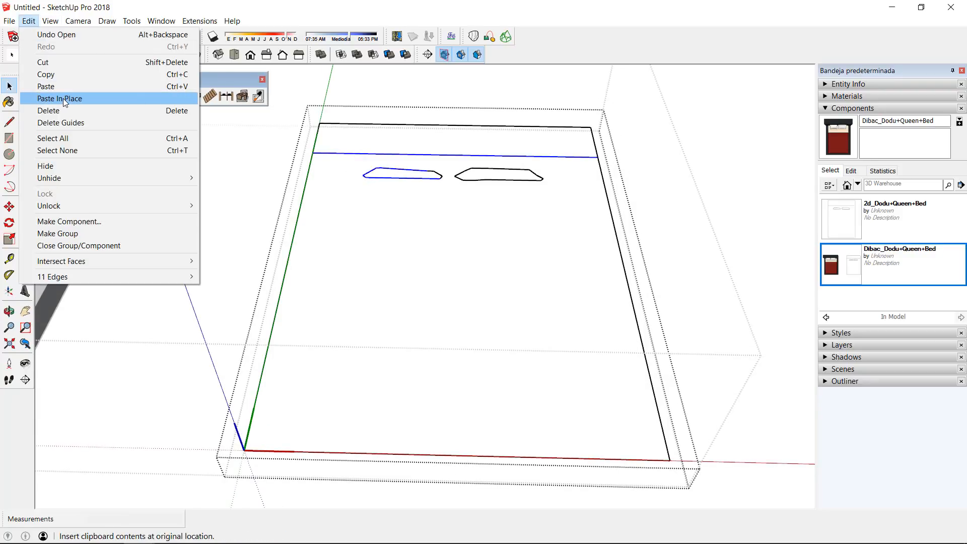
left_click(60, 98)
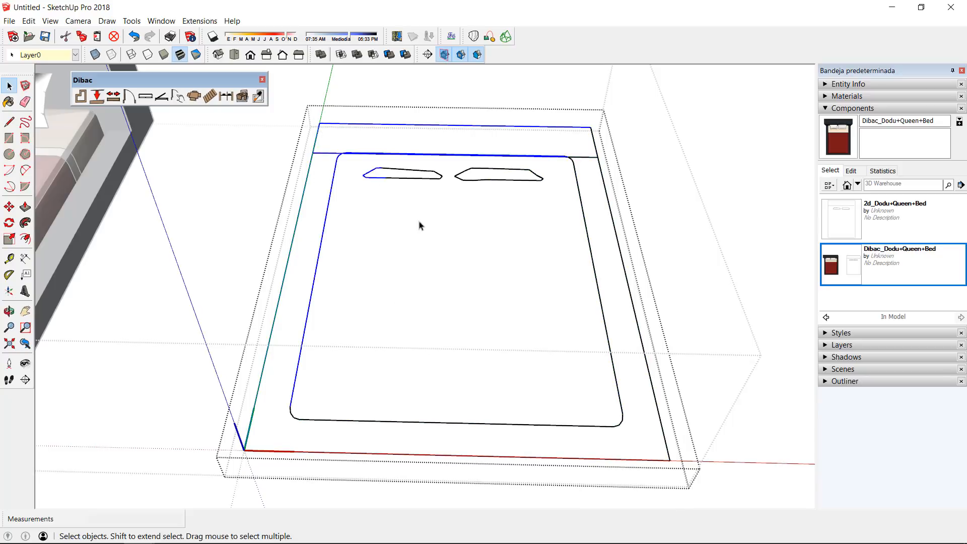
scroll("up", 3)
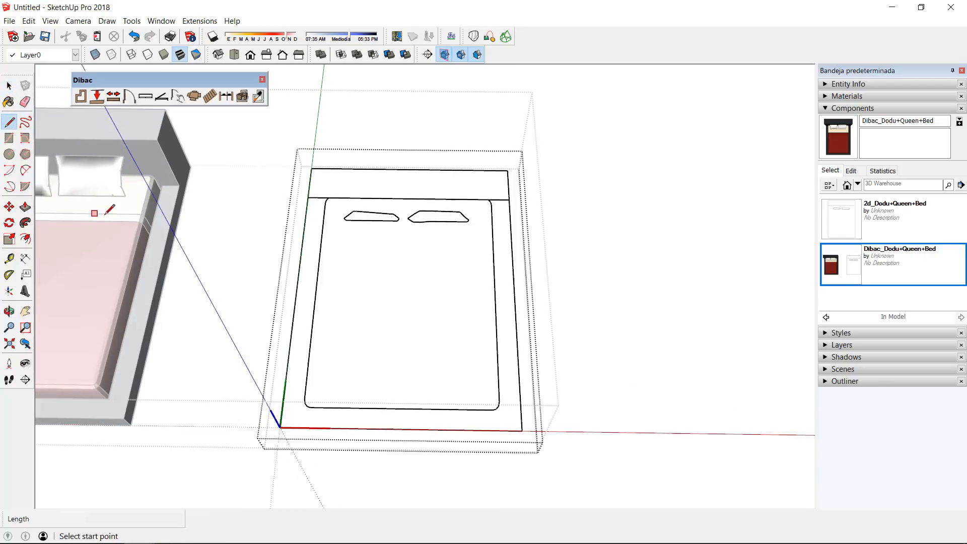
- Draw closing edges so the pillow and frame outlines form filled faces
left_click(320, 244)
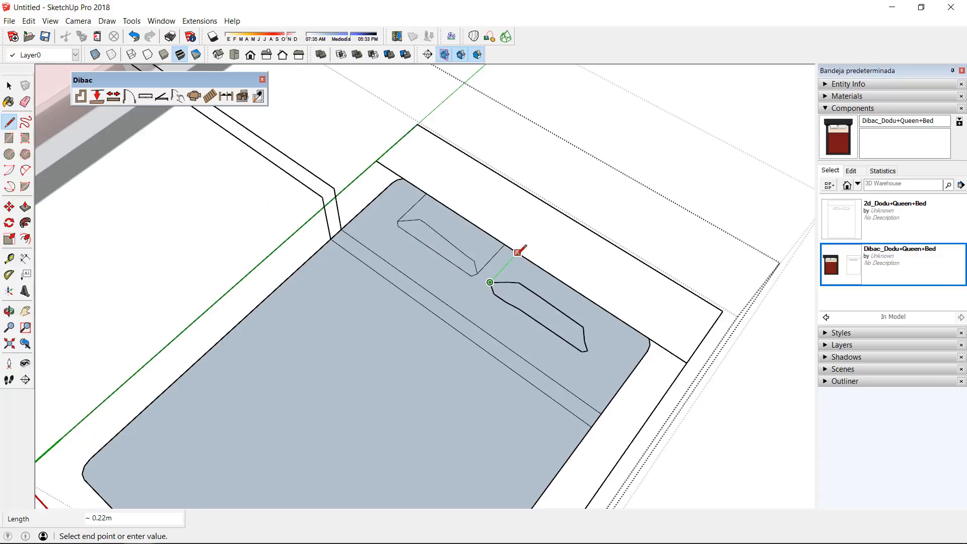
left_click(26, 102)
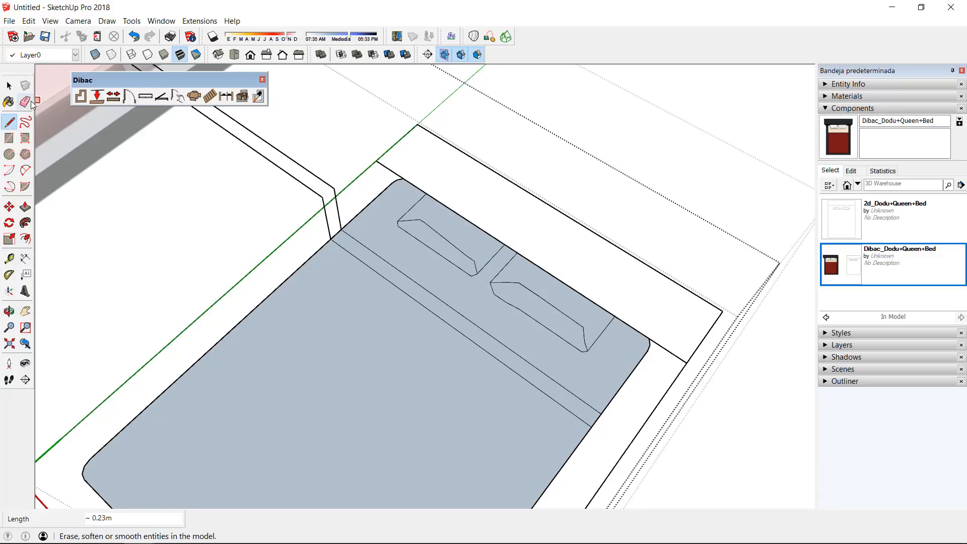
left_click(9, 102)
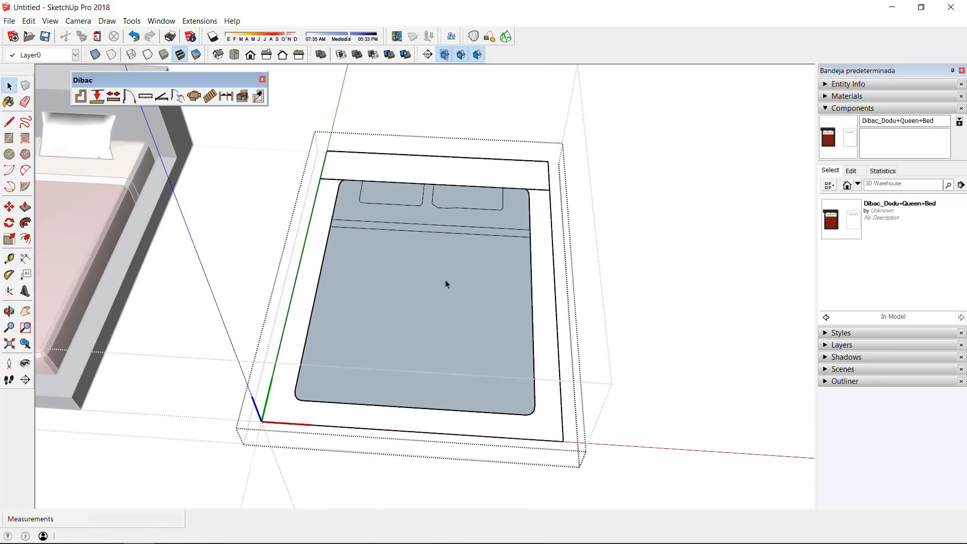
left_click(9, 121)
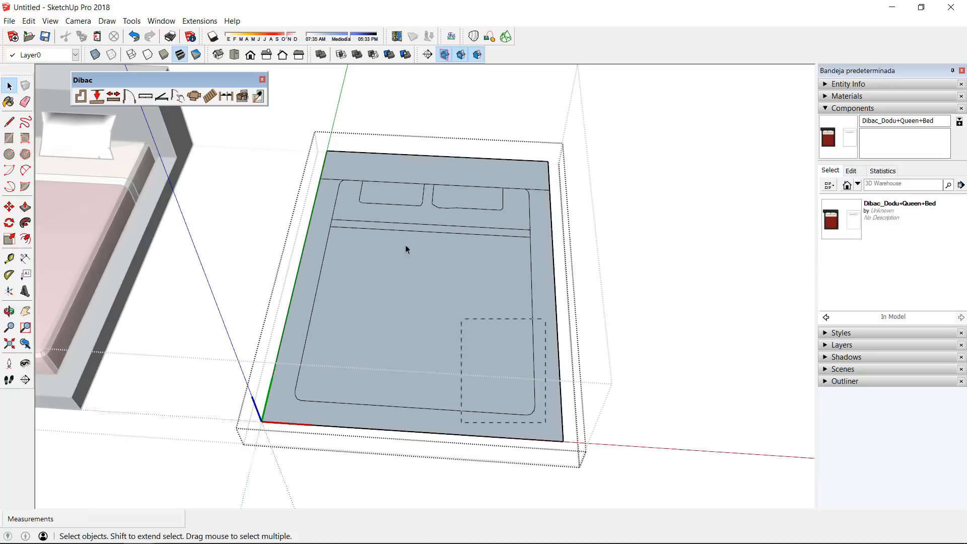
- Paint the mattress face with the dark red material
right_click(406, 249)
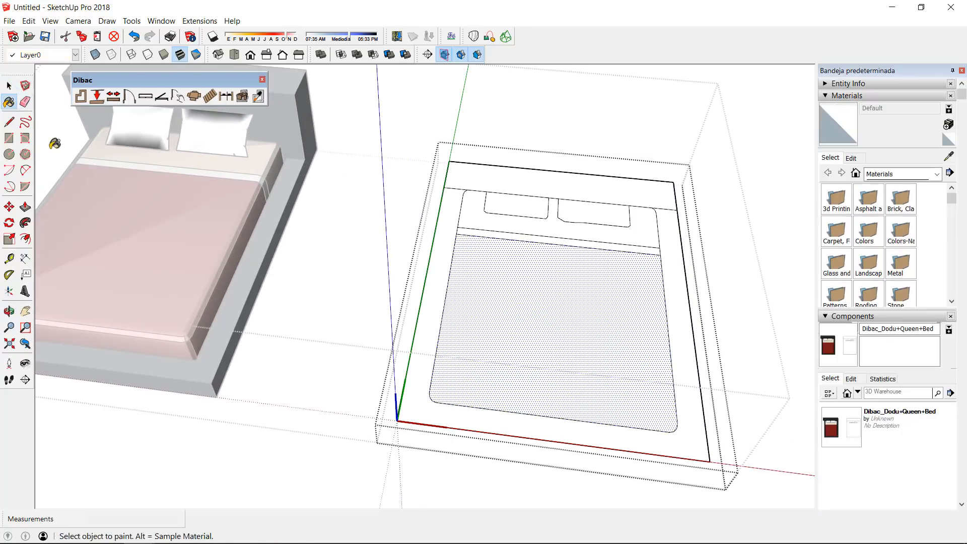
left_click(496, 258)
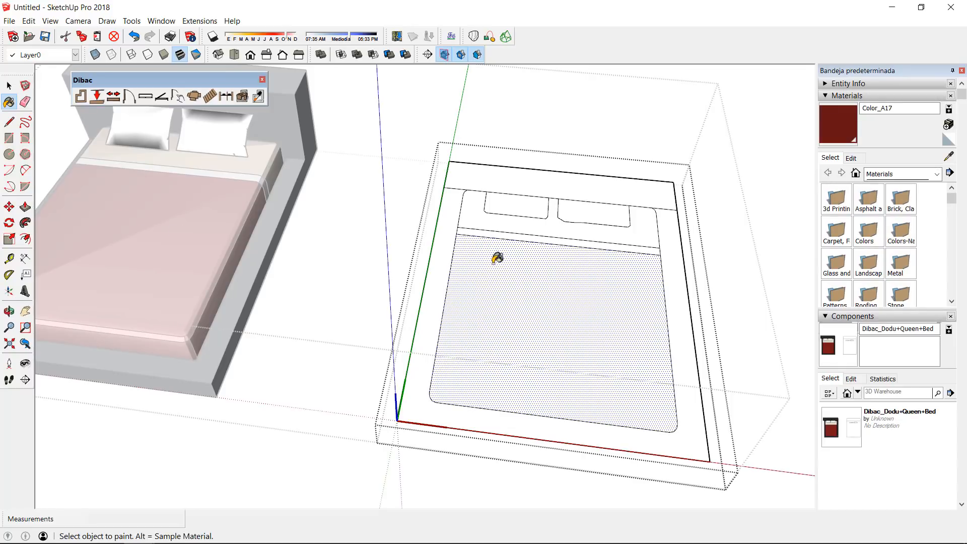
left_click(496, 258)
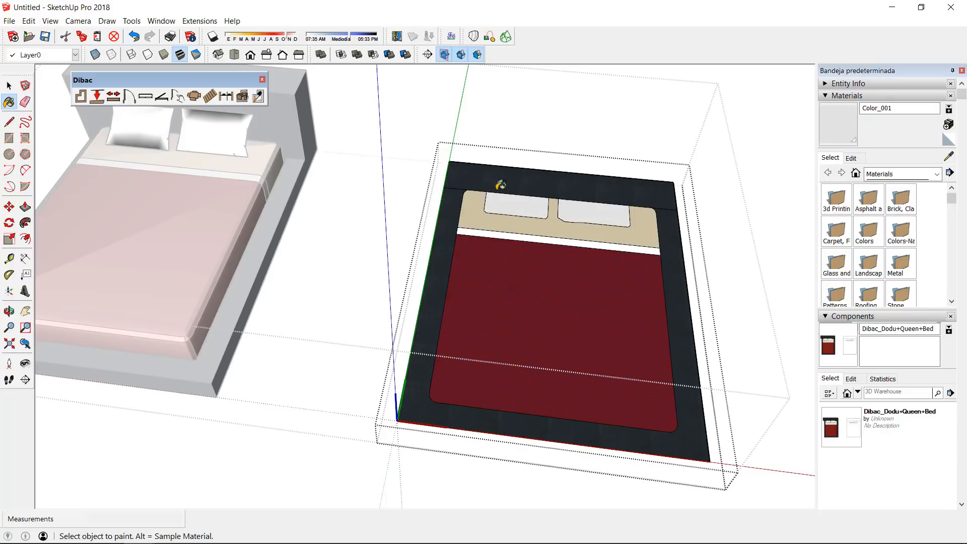
mouse_move(474, 223)
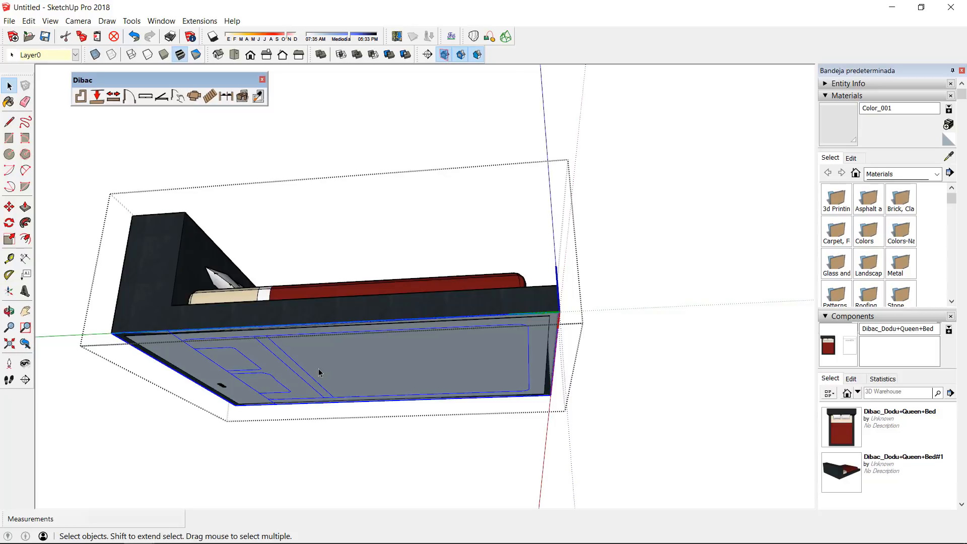
mouse_move(548, 330)
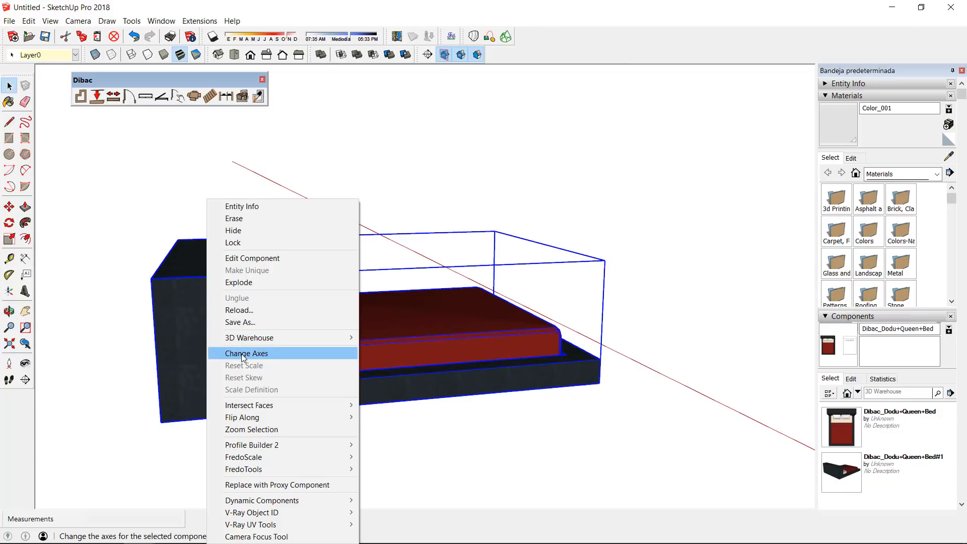
- Choose Change Axes on the bed component to redefine its origin
left_click(246, 353)
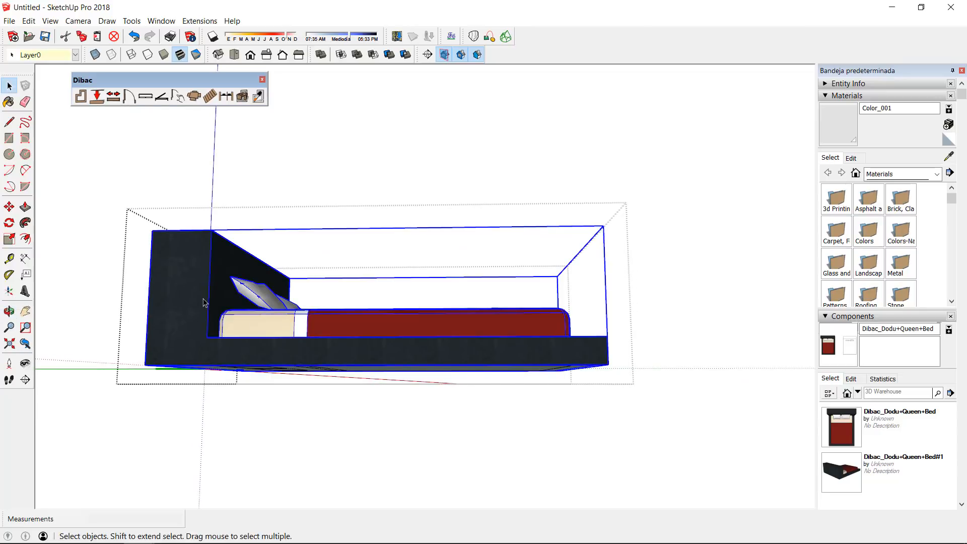
right_click(205, 302)
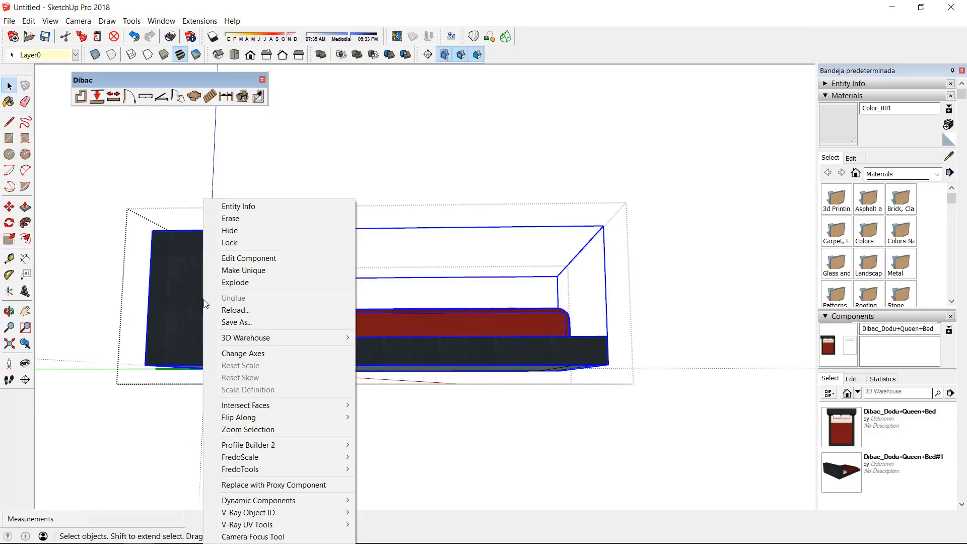
left_click(243, 353)
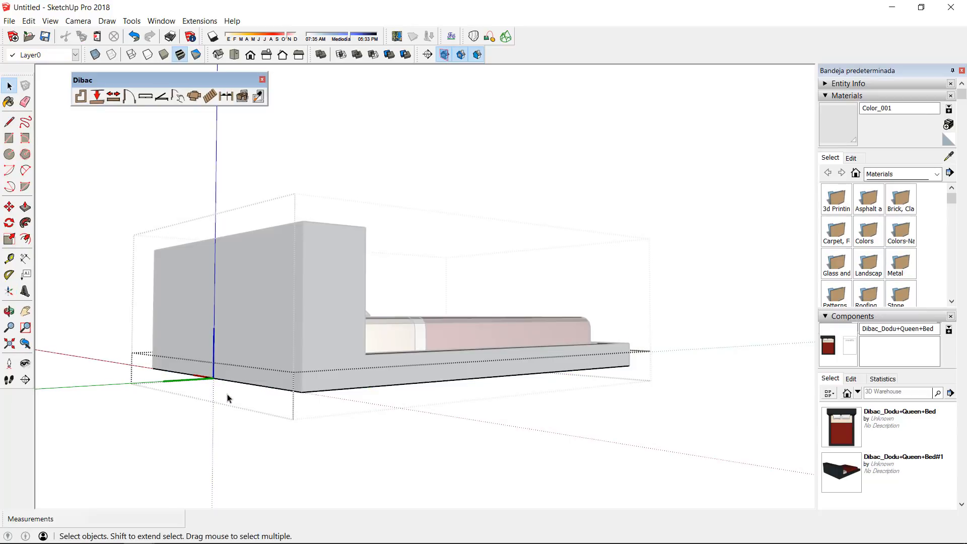
- Set the axes origin at the bed's corner and save the component as Dibac_Dodu_Queen_Bed on the Desktop
left_click(9, 310)
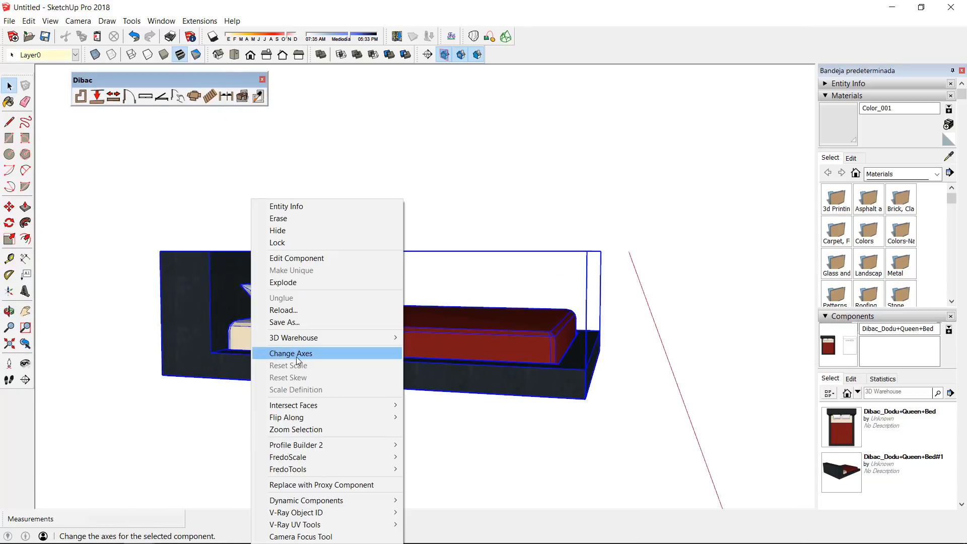
mouse_move(296, 322)
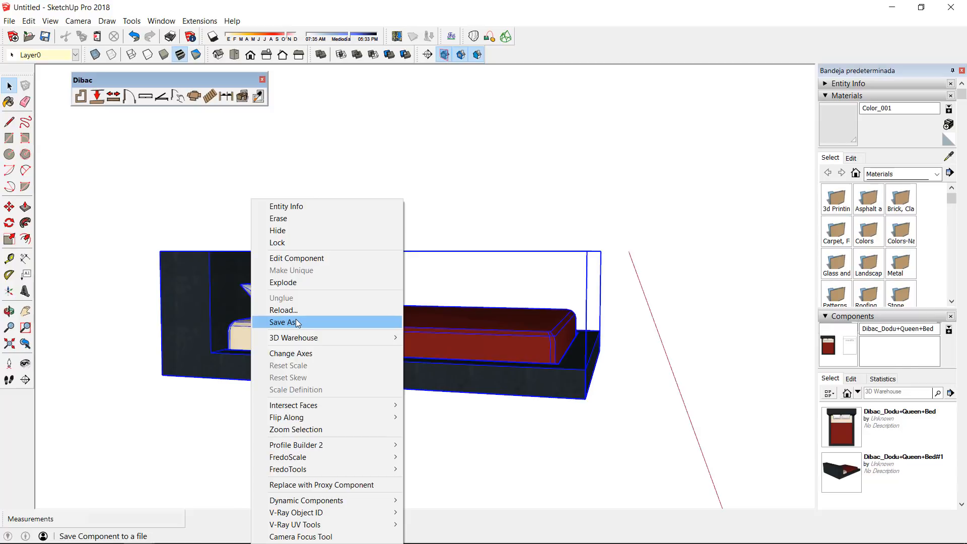
left_click(283, 322)
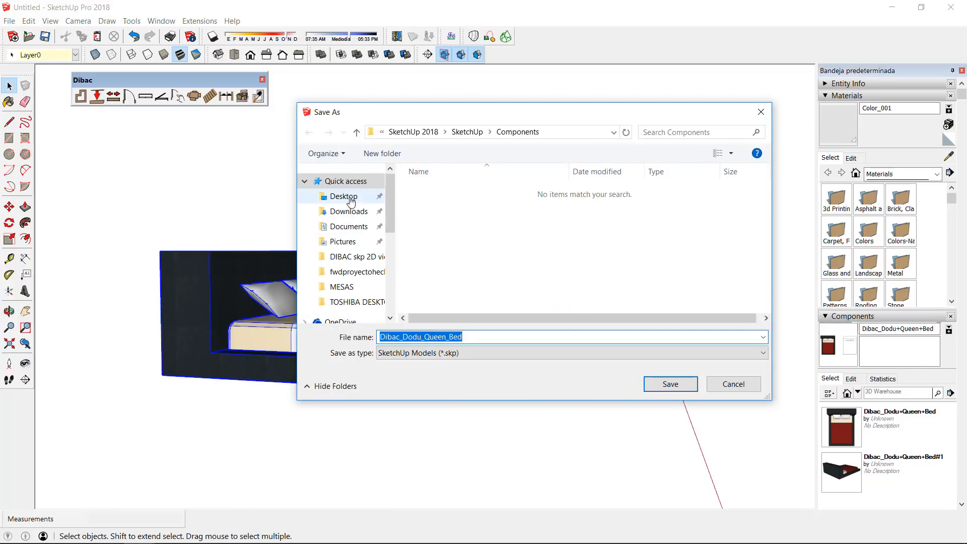
left_click(343, 197)
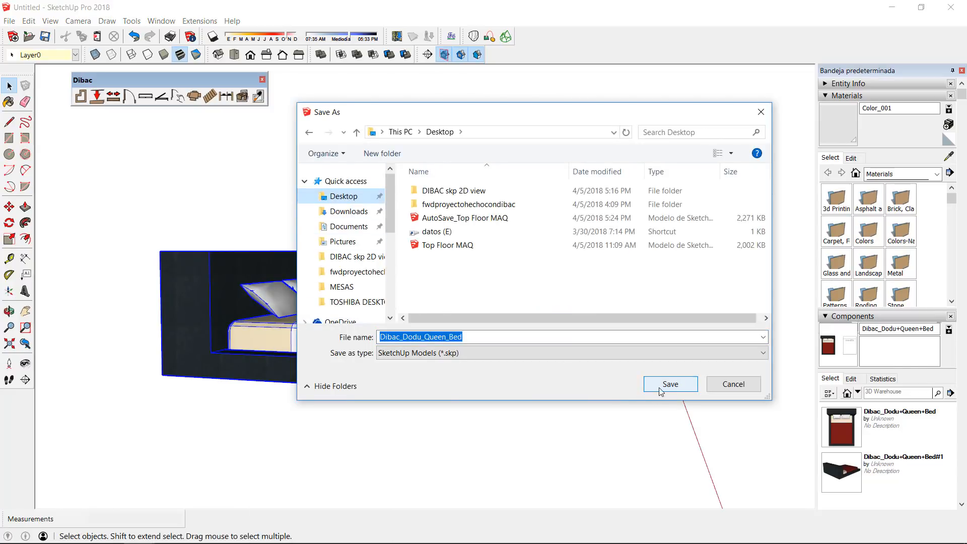
left_click(670, 384)
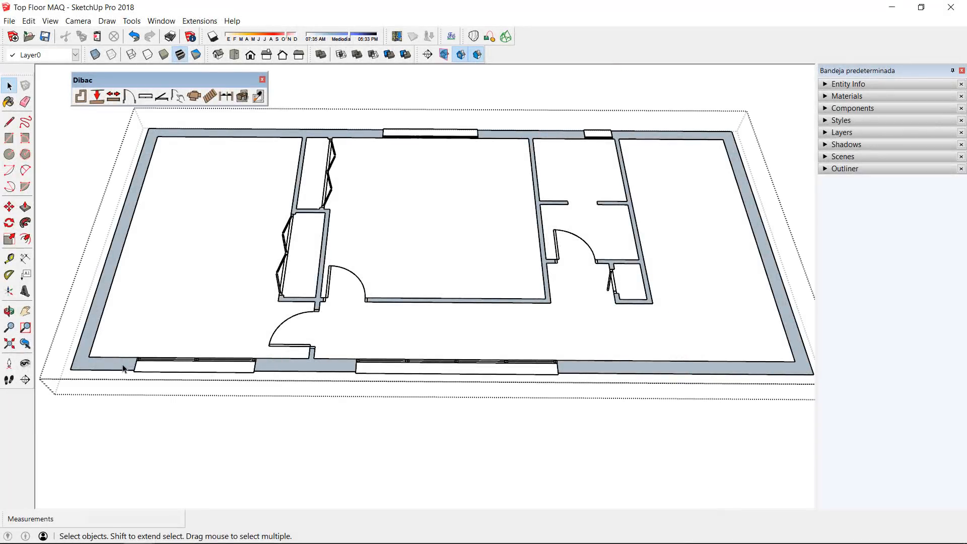
- Insert Dibac_Dodu_Queen_Bed from file and place one copy in the top-left room
left_click(193, 96)
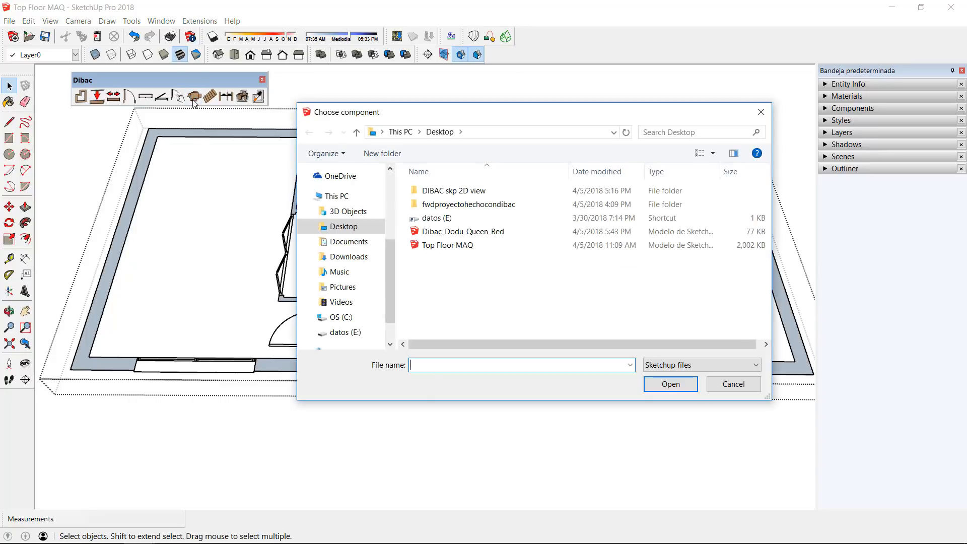
left_click(461, 231)
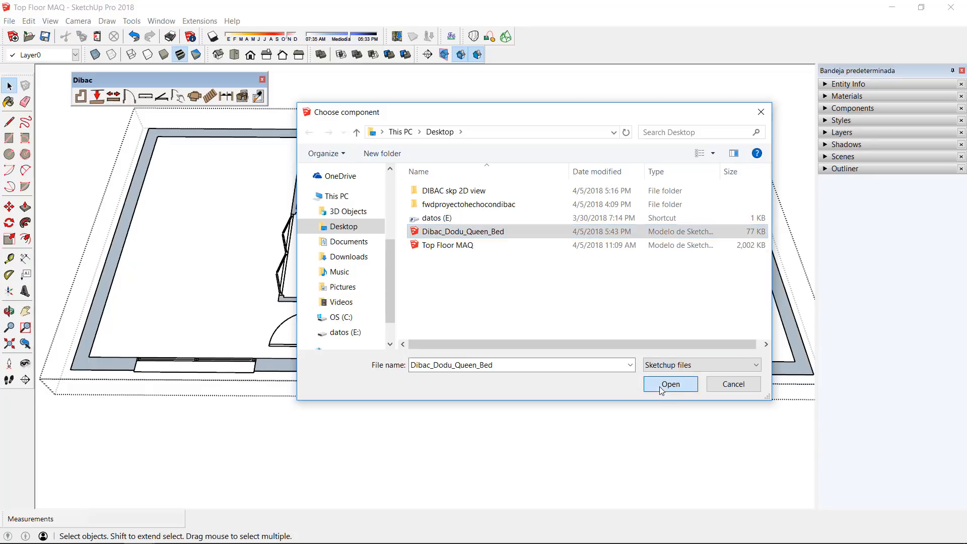
left_click(671, 383)
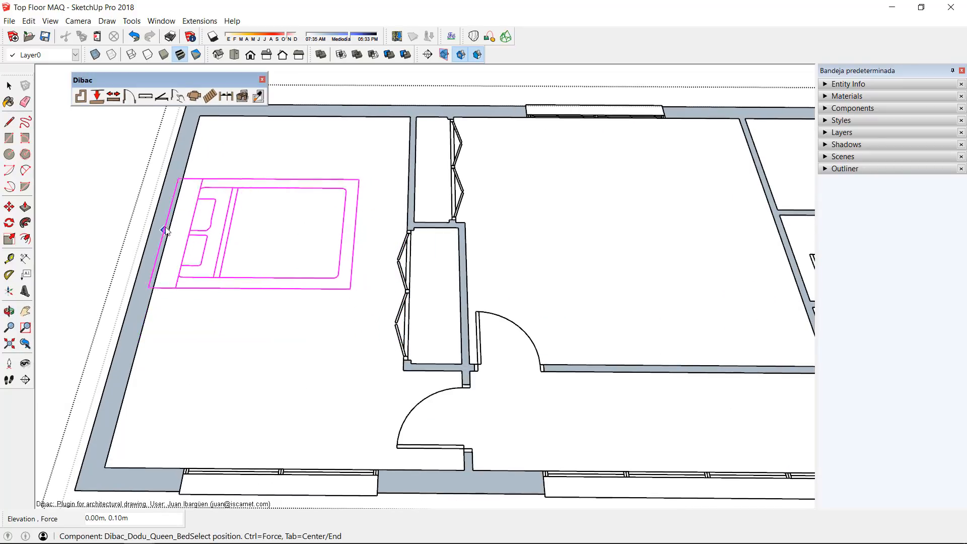
mouse_move(182, 183)
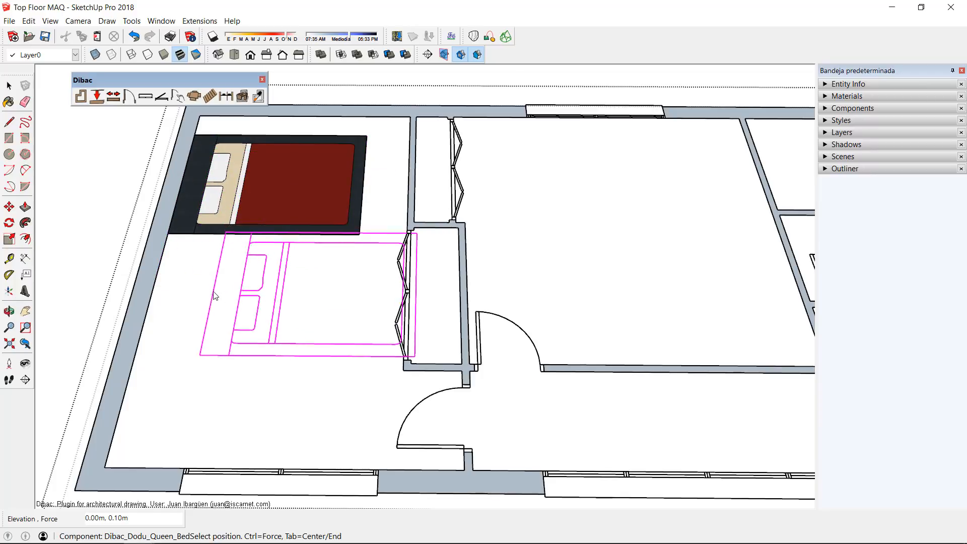
key("Escape")
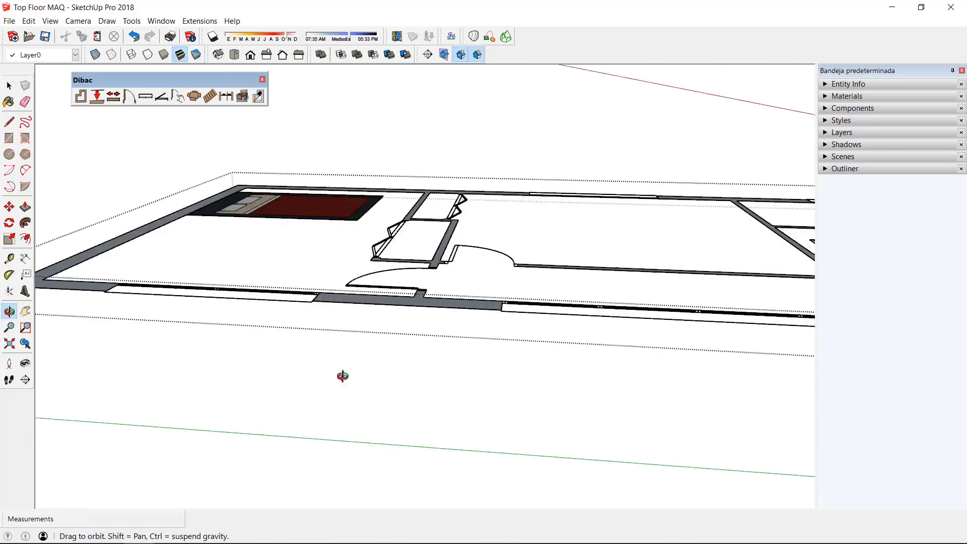
left_click(9, 85)
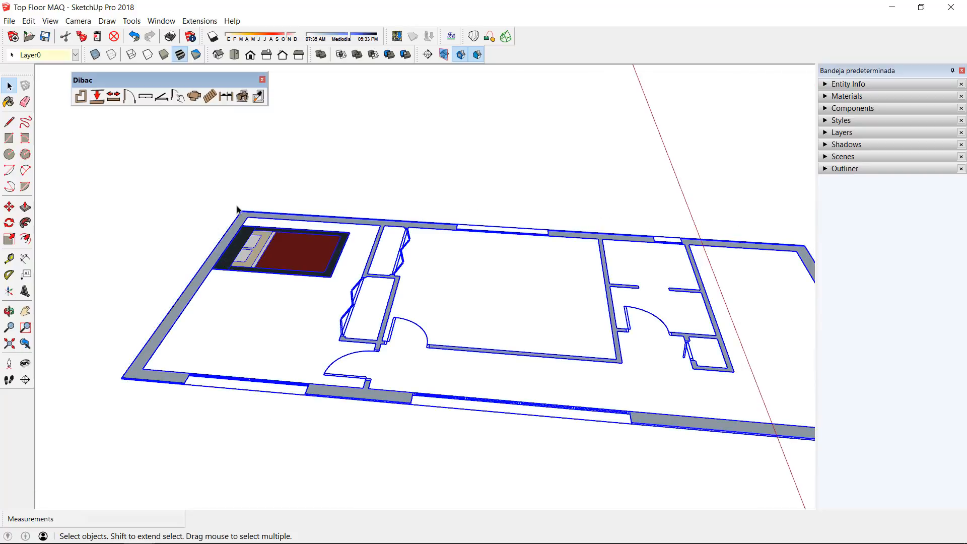